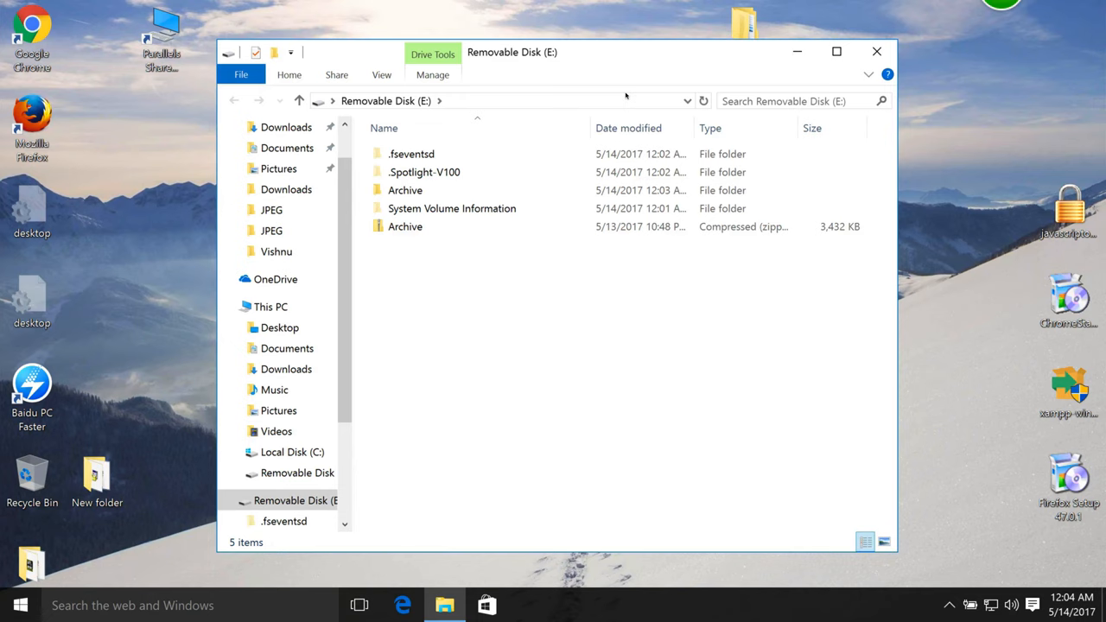
mouse_move(522, 137)
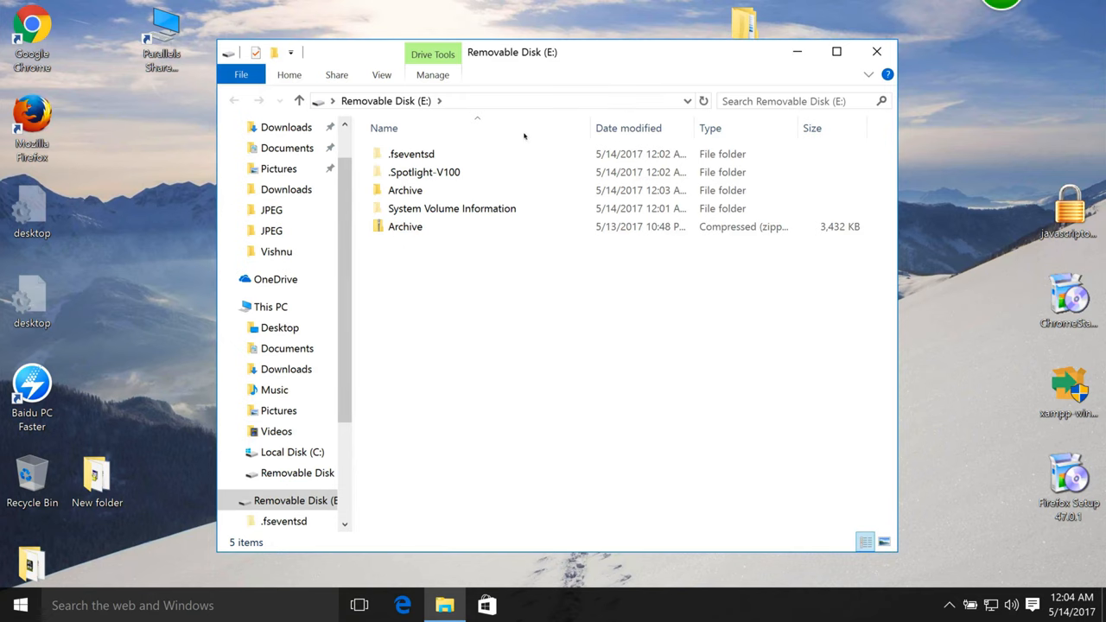
mouse_move(504, 140)
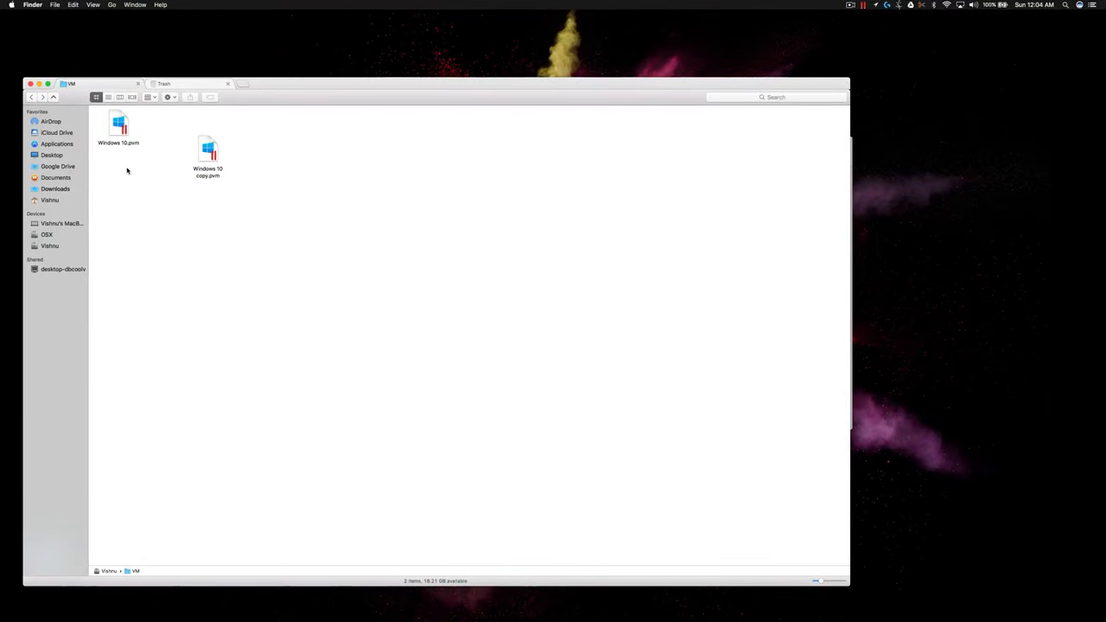
mouse_move(128, 166)
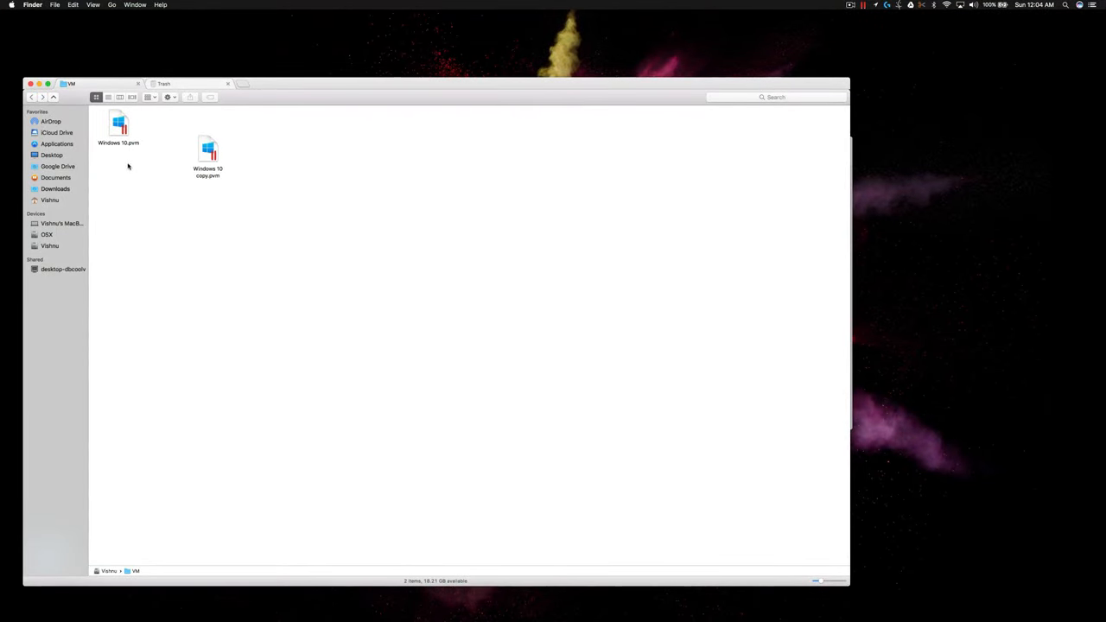
mouse_move(136, 151)
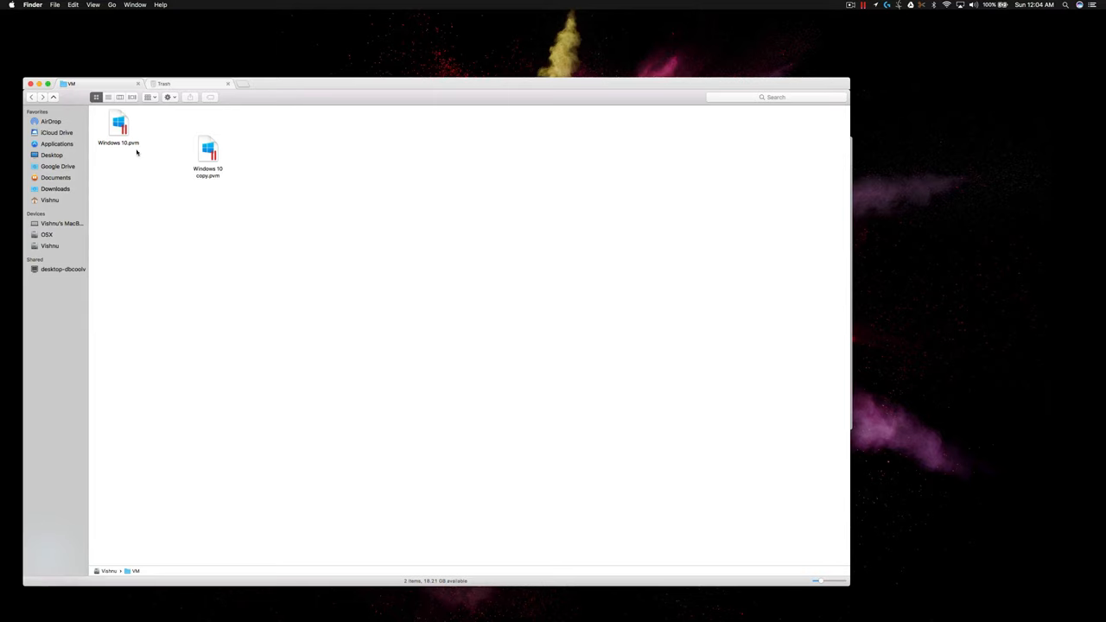
mouse_move(164, 148)
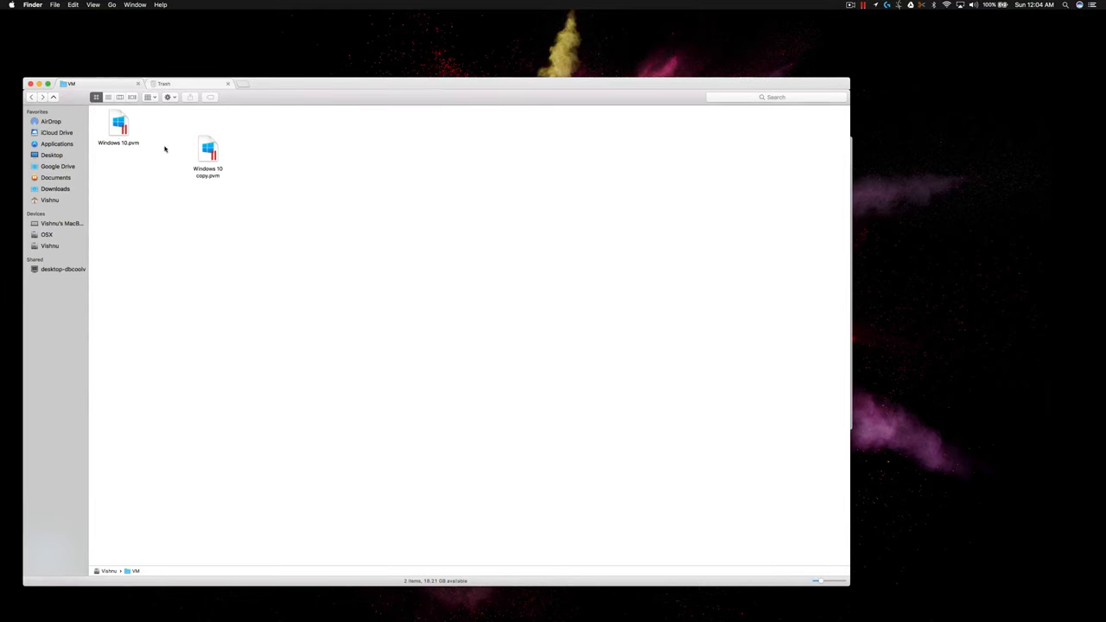
mouse_move(134, 134)
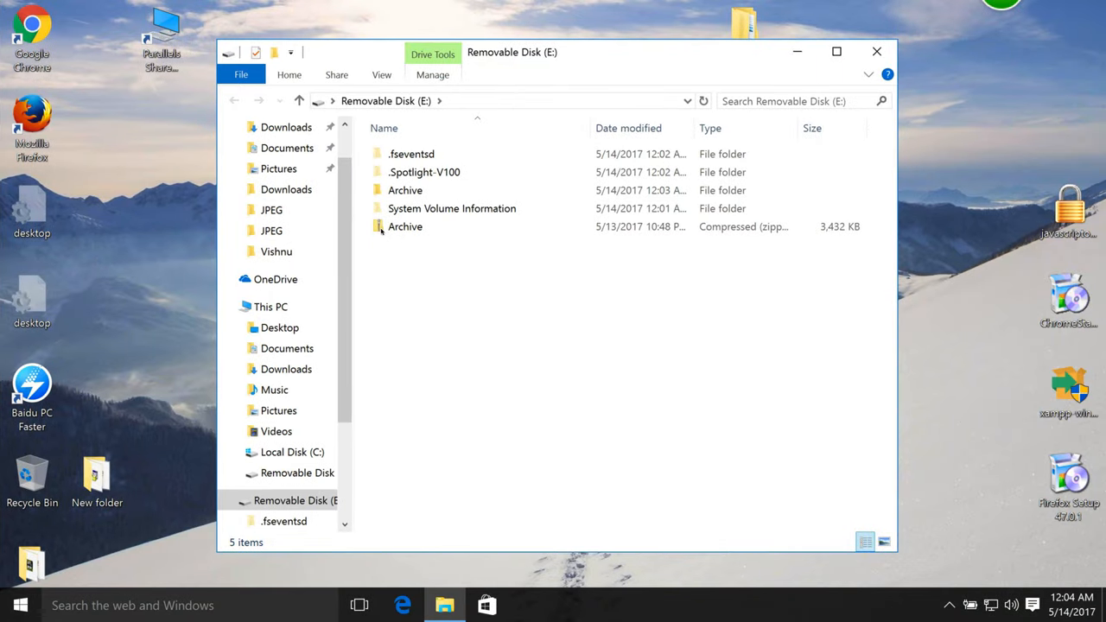
mouse_move(393, 226)
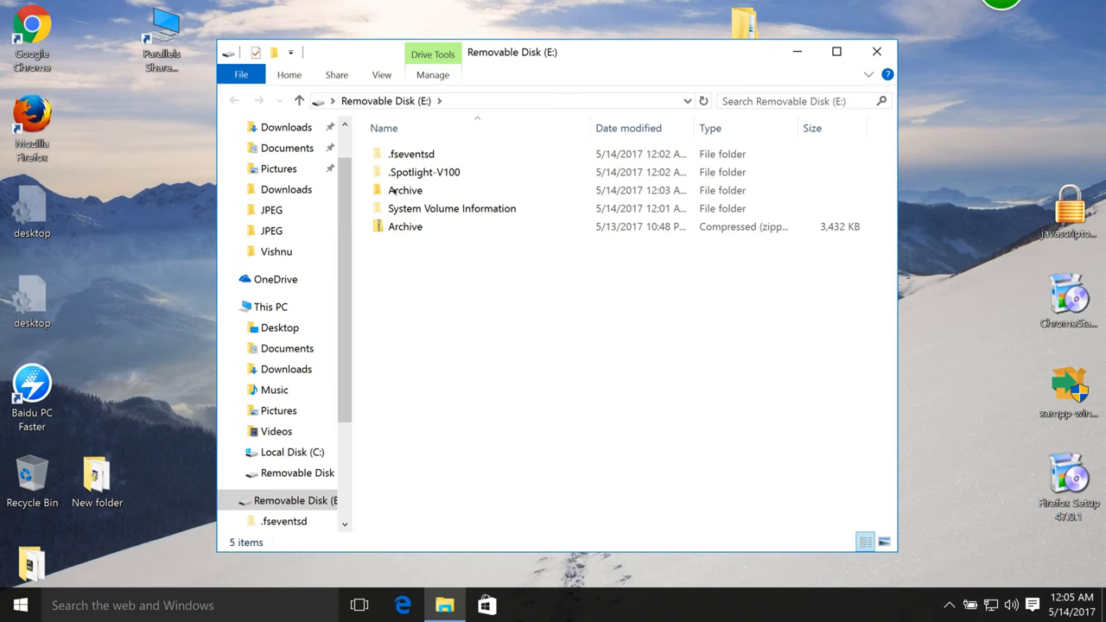
mouse_move(410, 207)
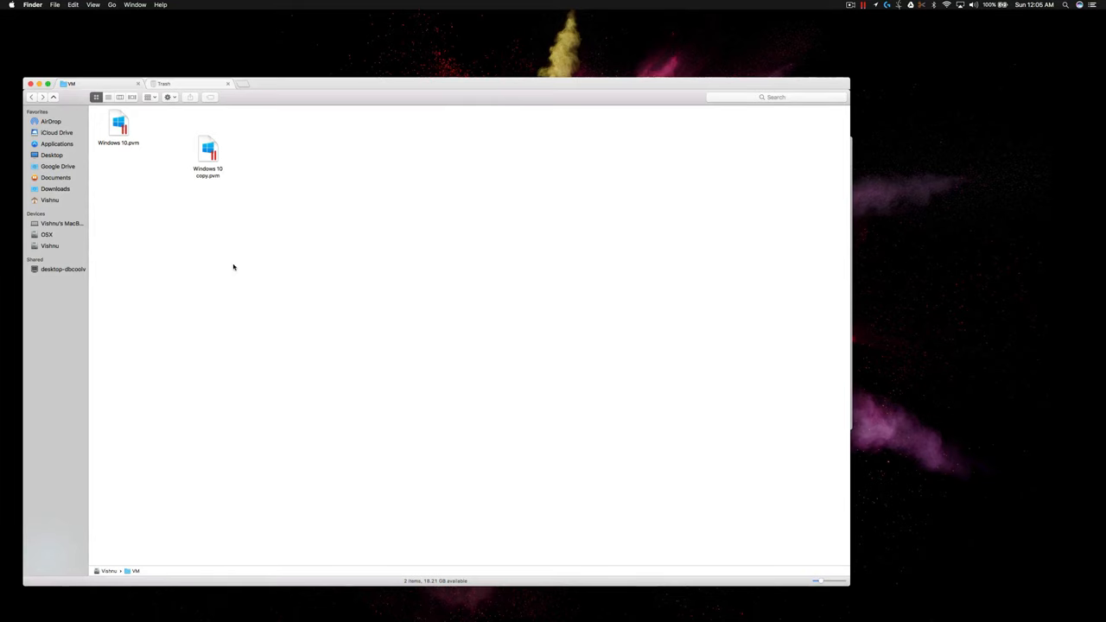
mouse_move(193, 185)
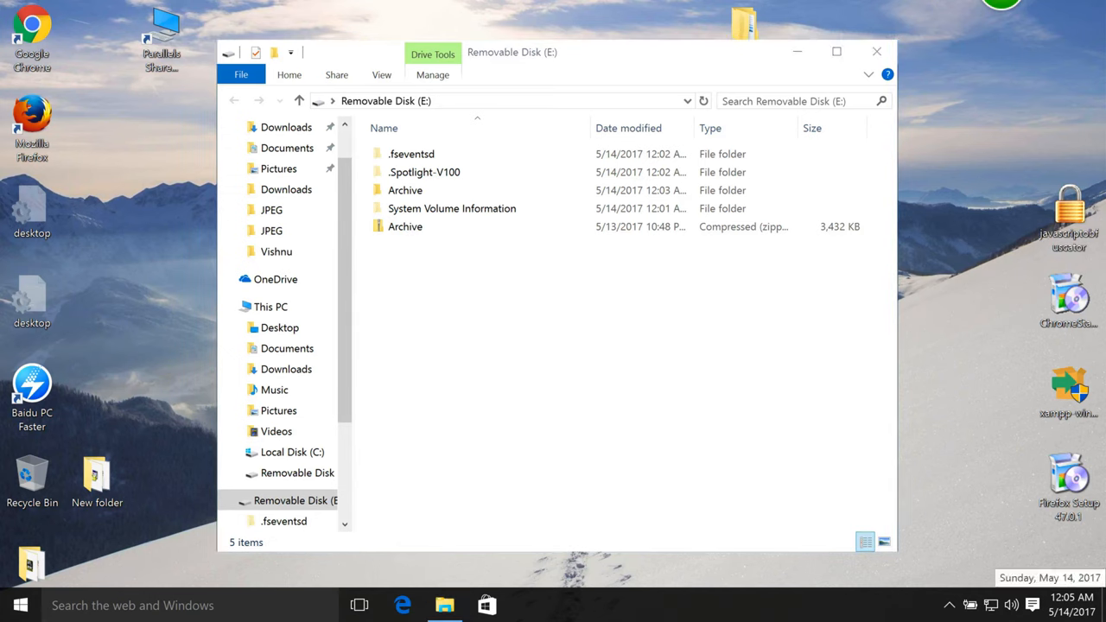
Step: Open Archive, try running the 3,432 KB CYBER exe twice past virus warnings, and remove it
left_click(405, 190)
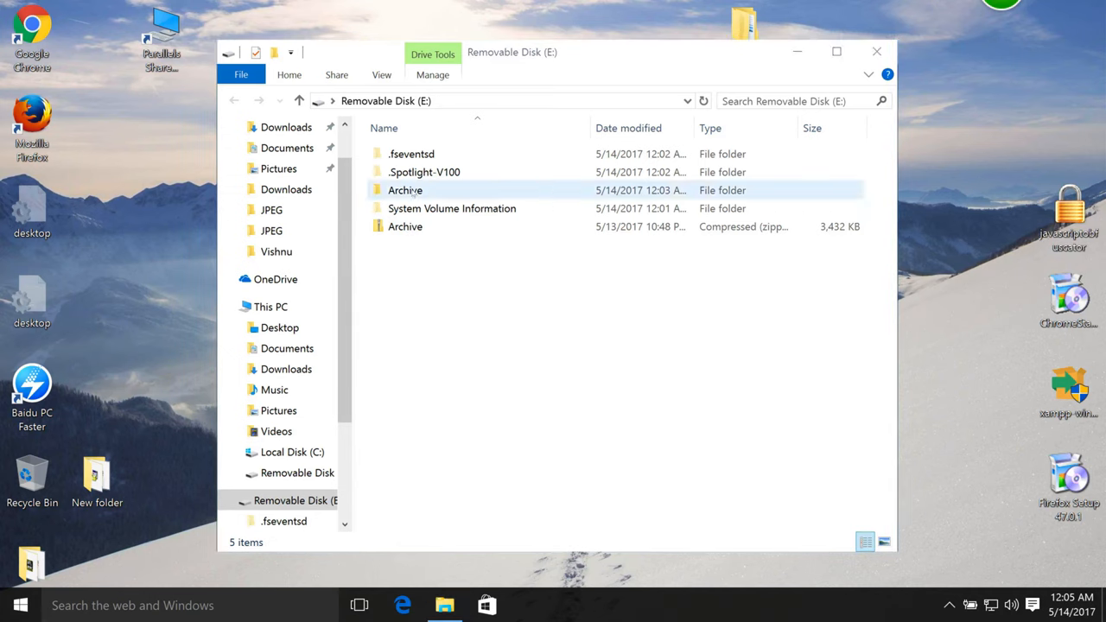
double_click(405, 190)
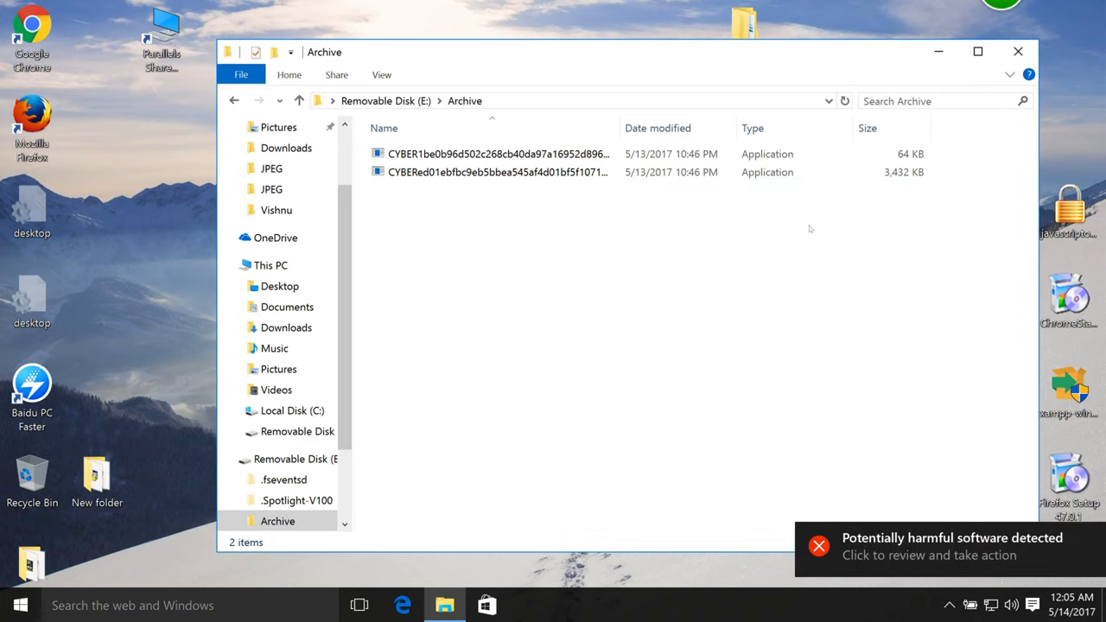
mouse_move(596, 229)
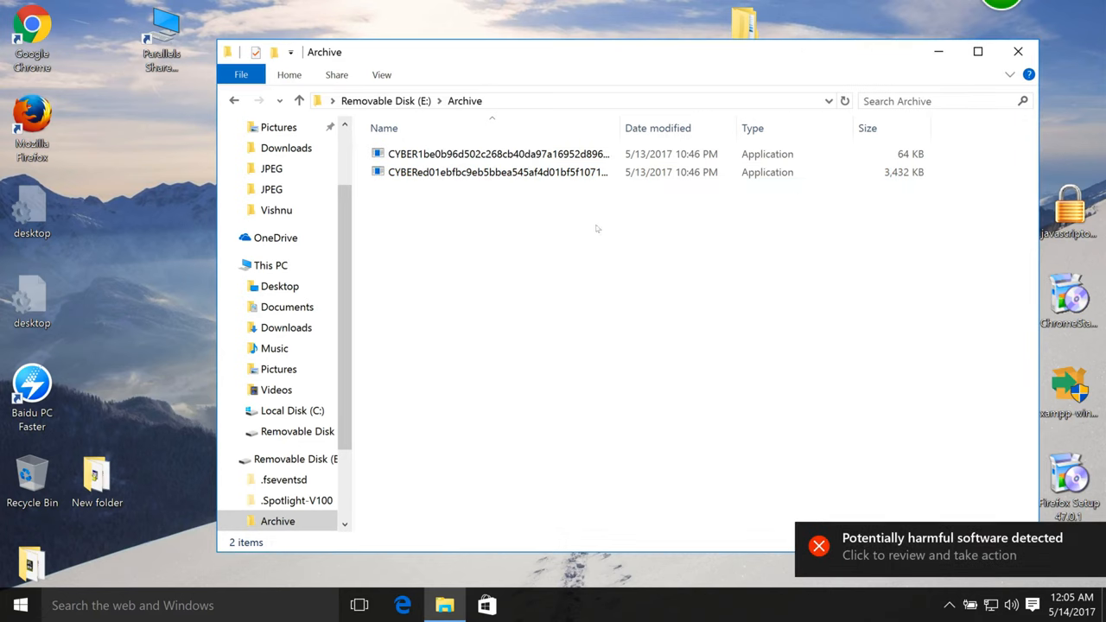
double_click(498, 172)
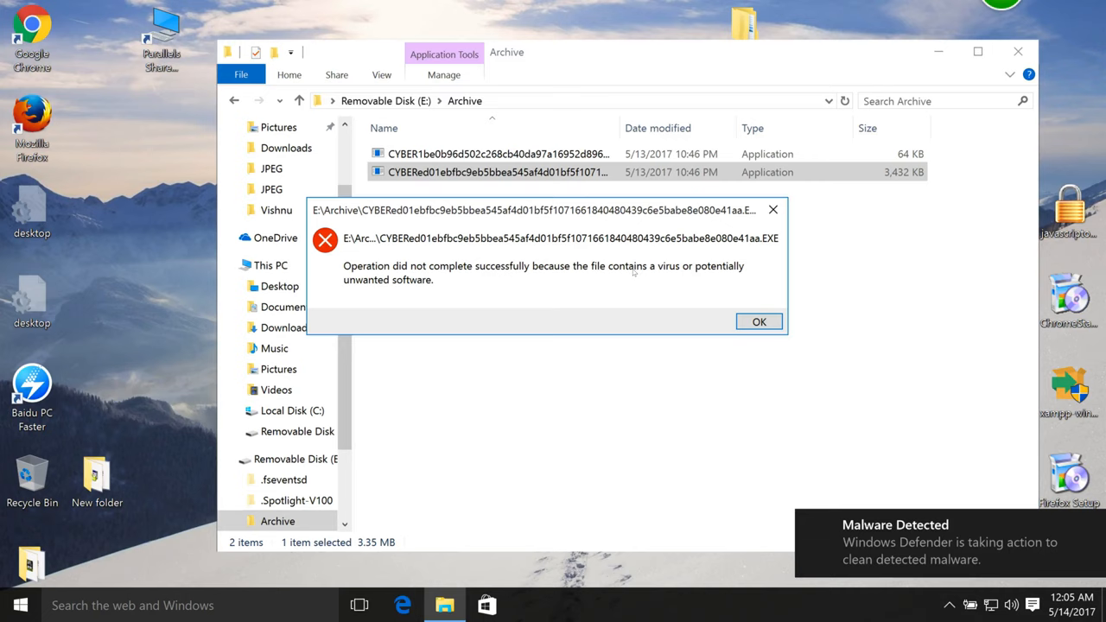
mouse_move(625, 276)
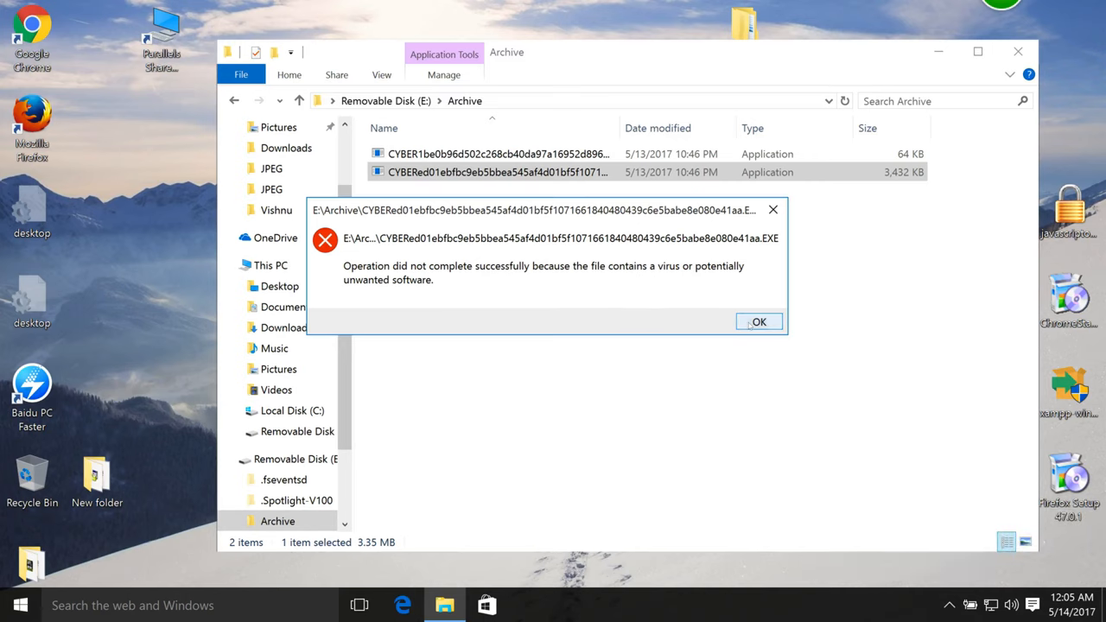
left_click(758, 321)
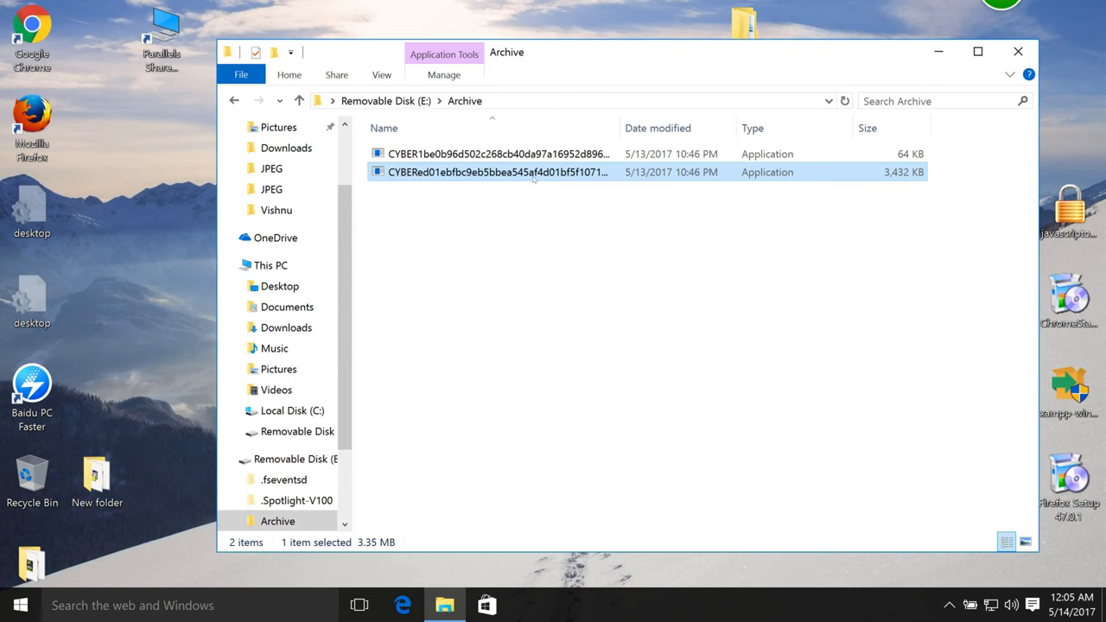
double_click(498, 172)
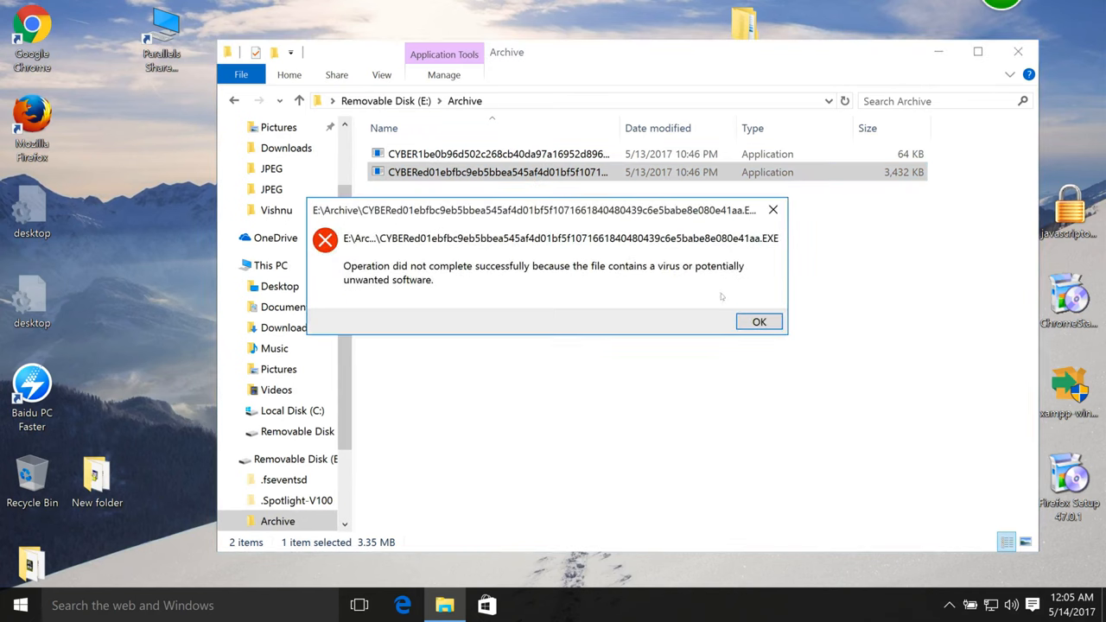
left_click(759, 322)
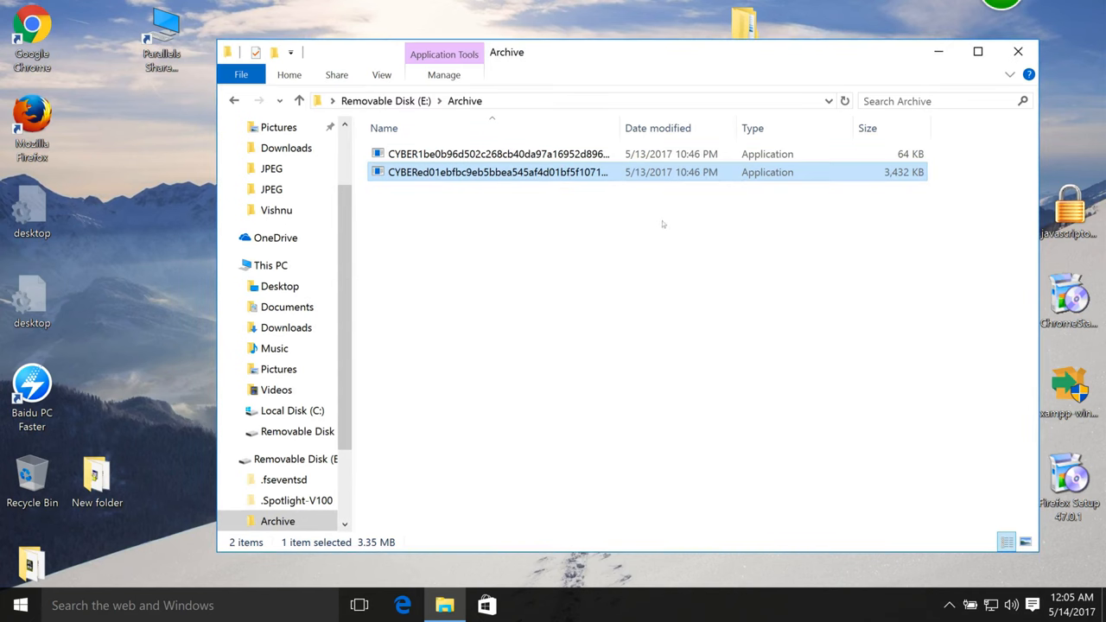
mouse_move(738, 315)
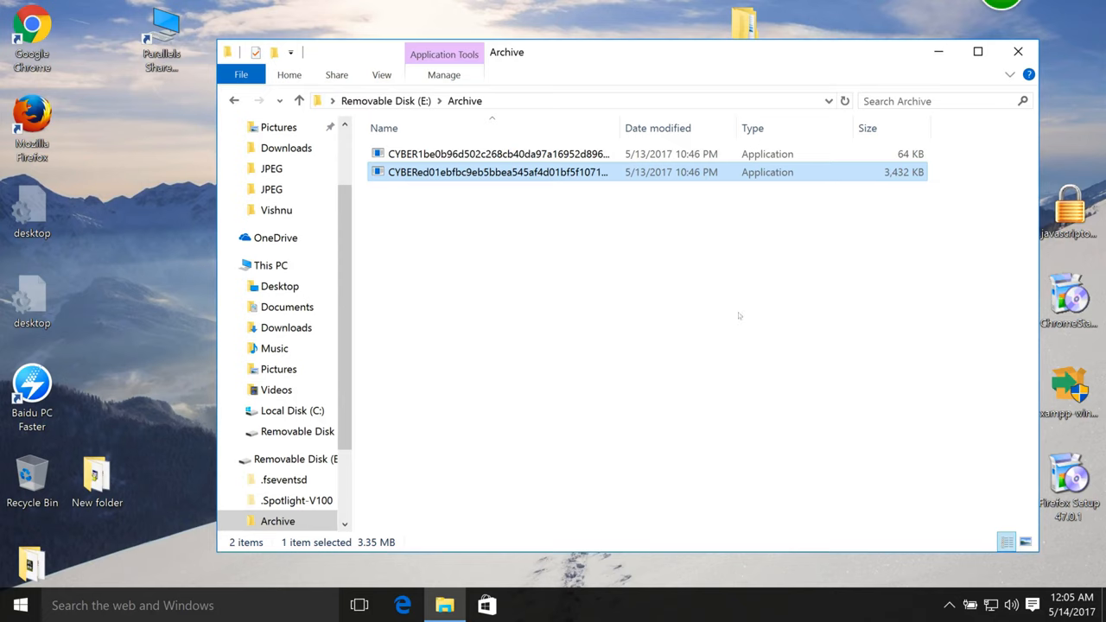
key("Delete")
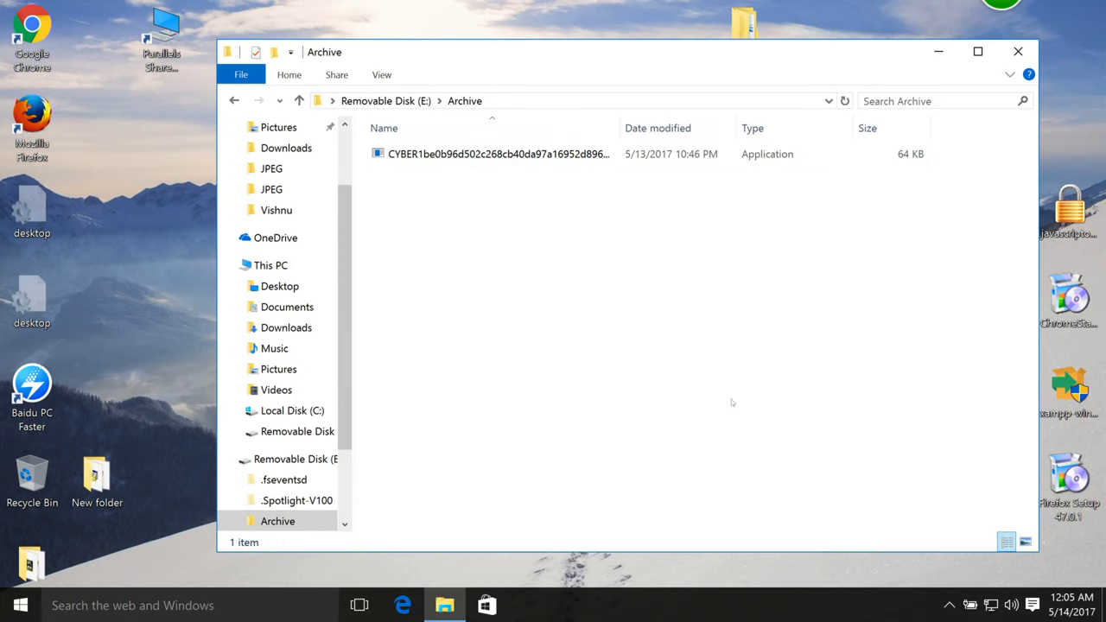
mouse_move(589, 298)
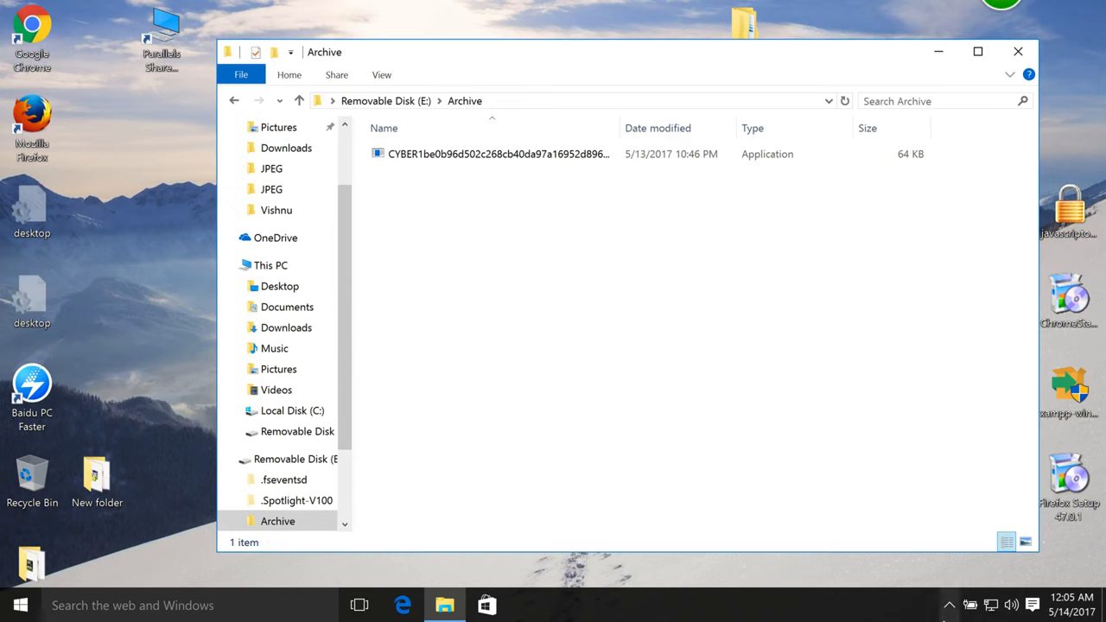
Step: Let the last CYBER application vanish from the Archive folder and bring up Windows search
left_click(949, 605)
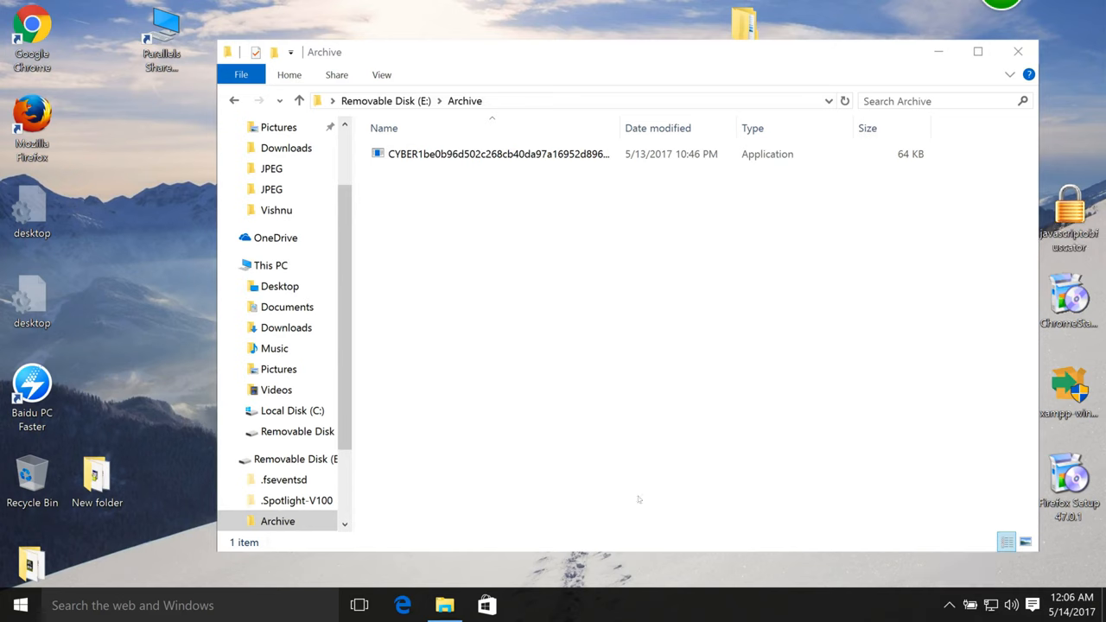
left_click(277, 521)
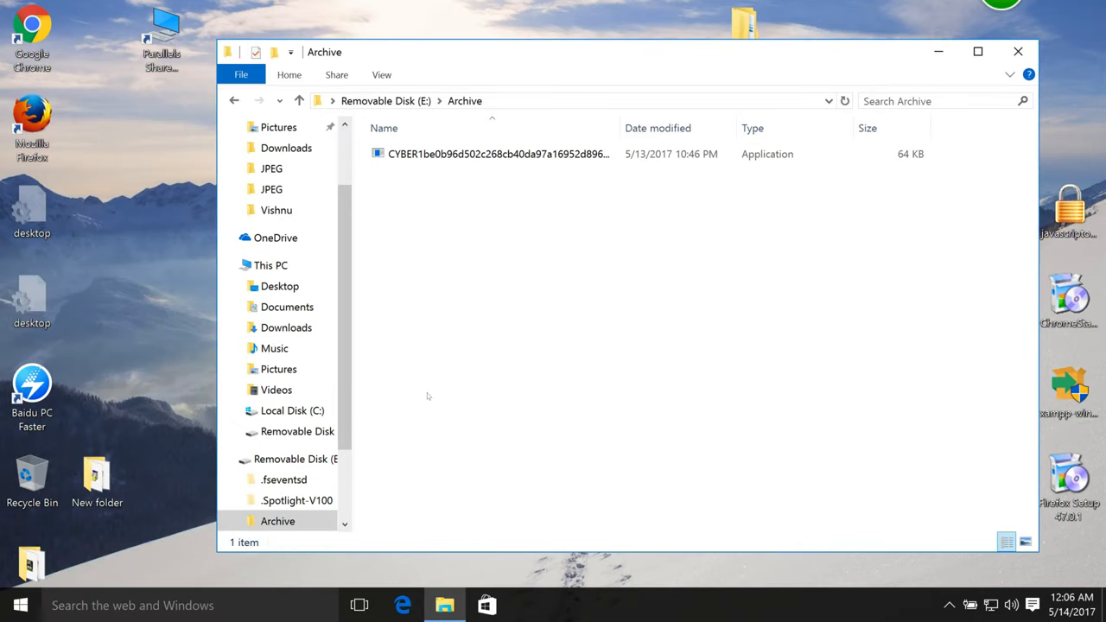
left_click(278, 521)
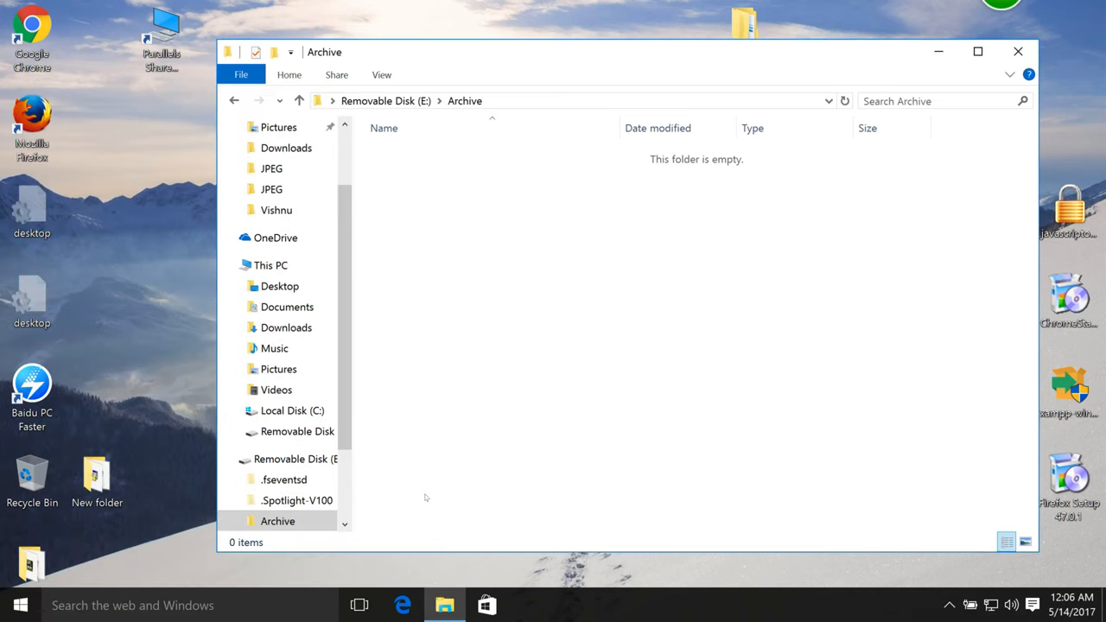
mouse_move(294, 590)
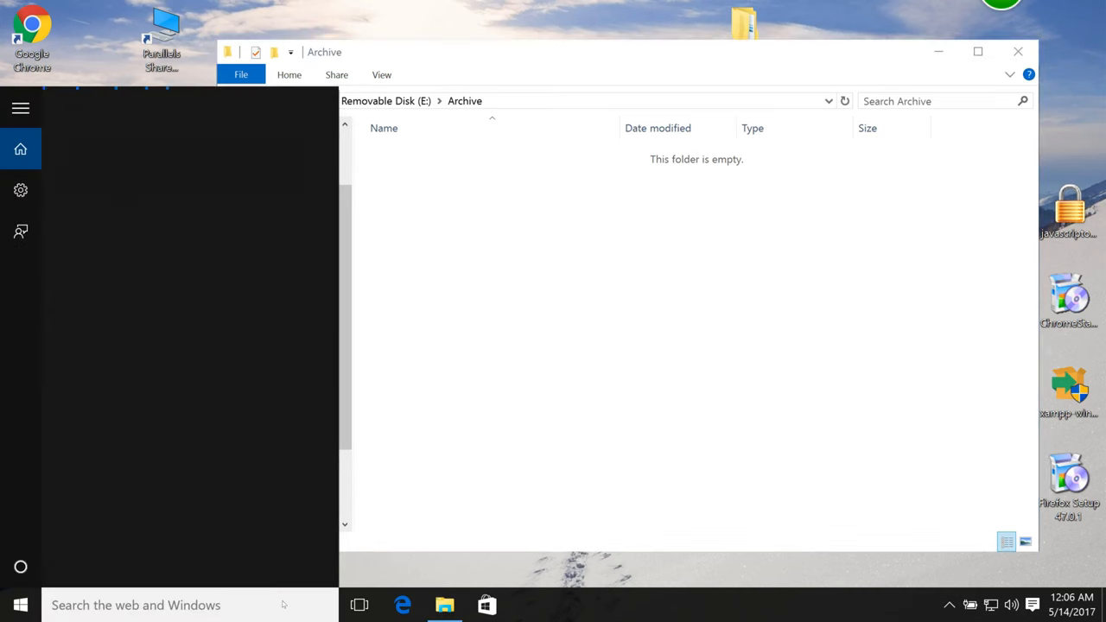
Step: Turn off Windows Defender real-time, cloud and sample protection, then start deleting the Archive folder
type("def")
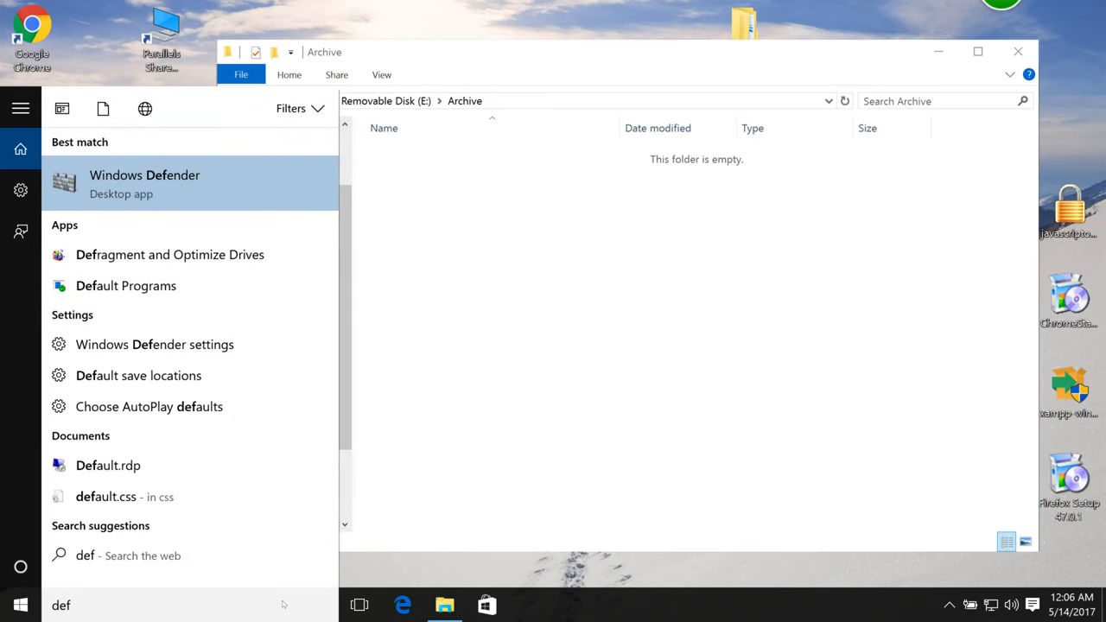
left_click(145, 183)
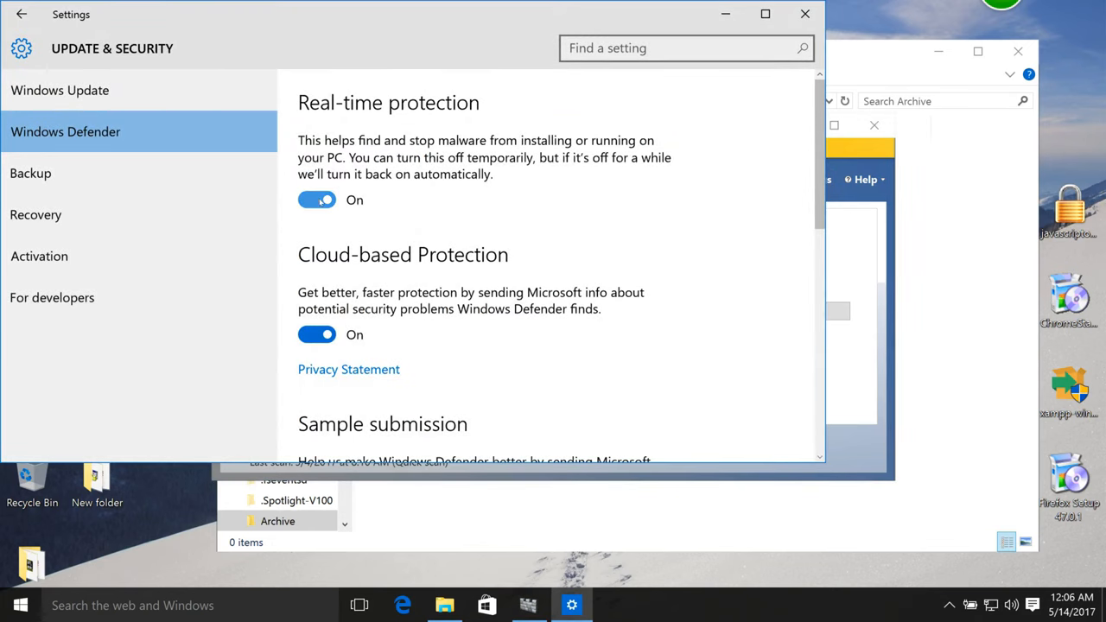
left_click(317, 200)
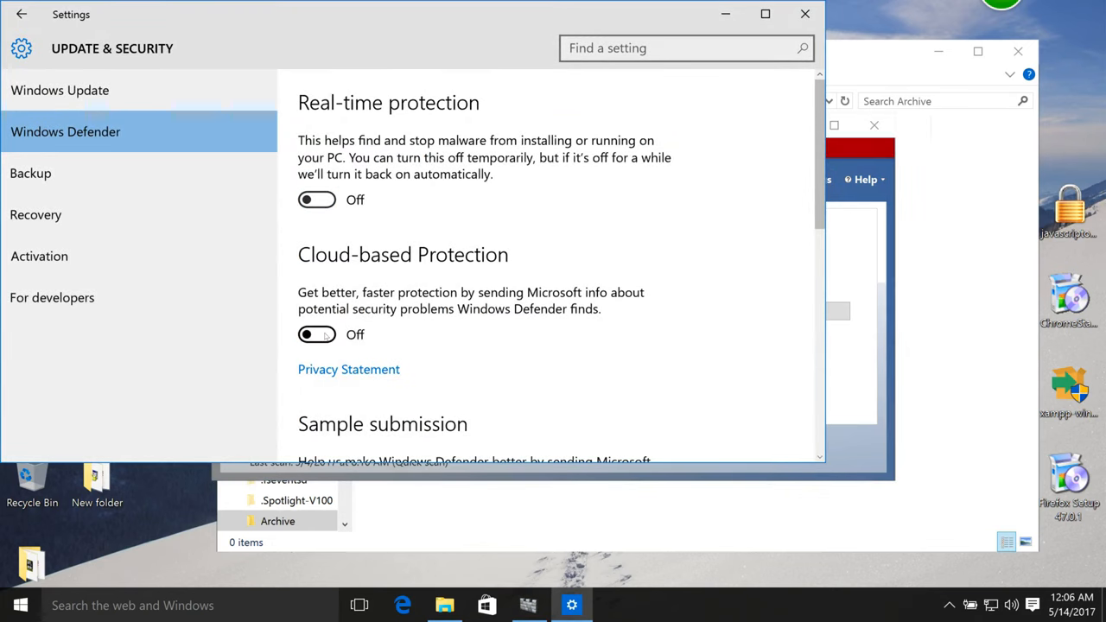
scroll("down", 3)
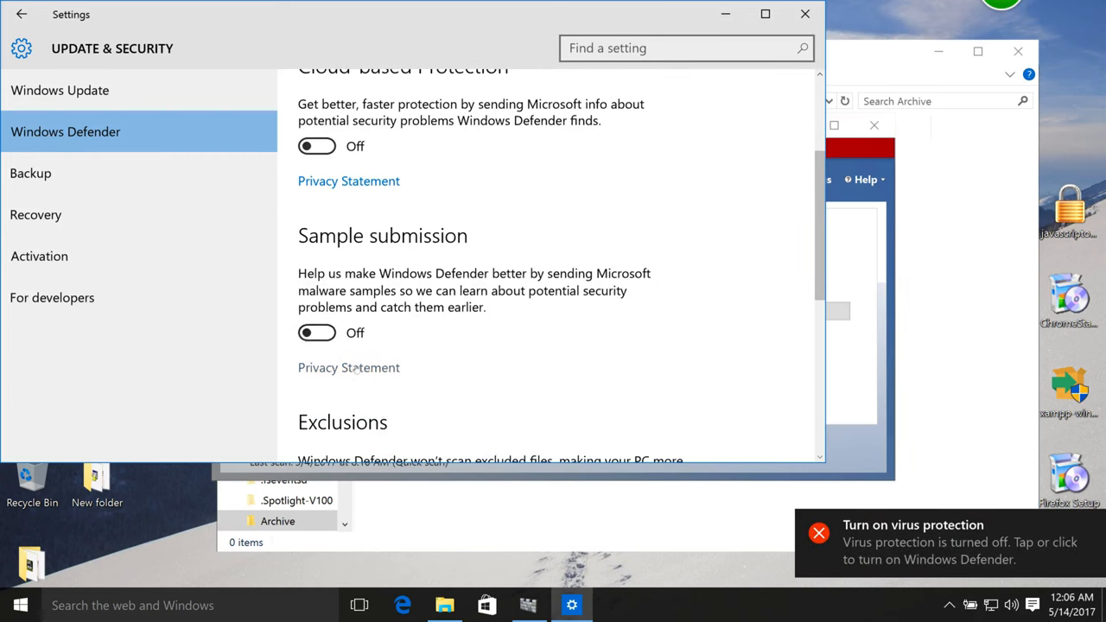
scroll("down", 3)
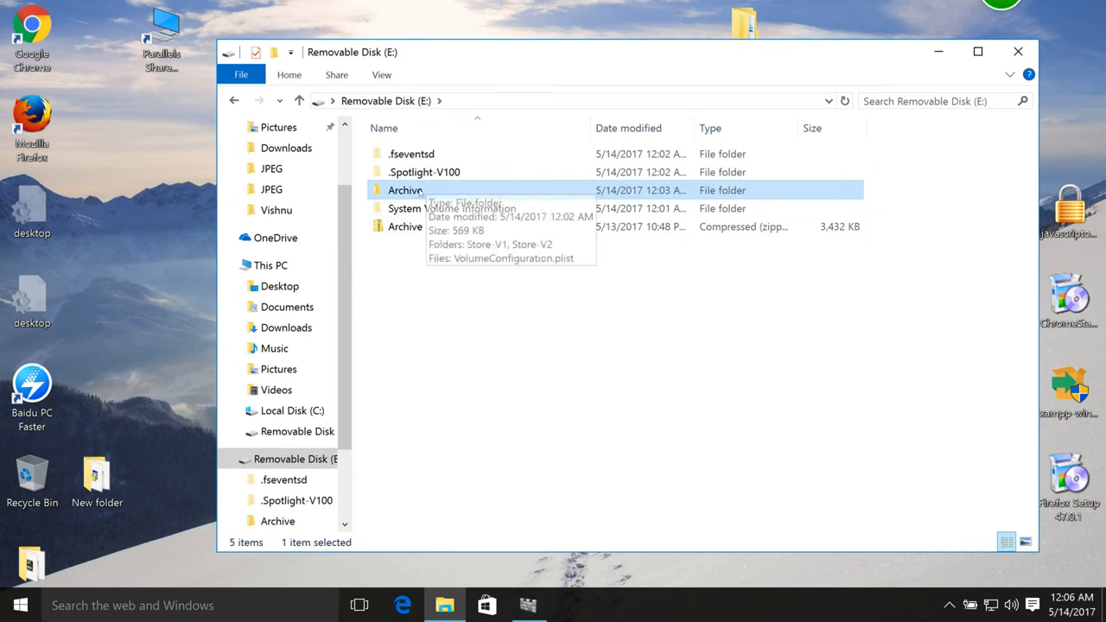
right_click(405, 190)
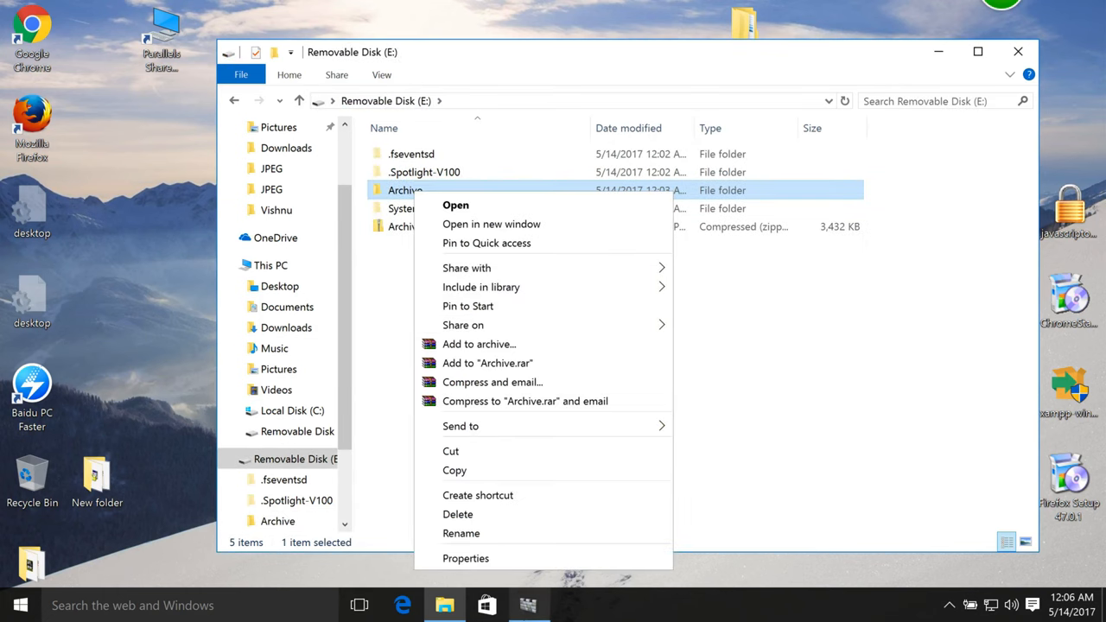
left_click(458, 514)
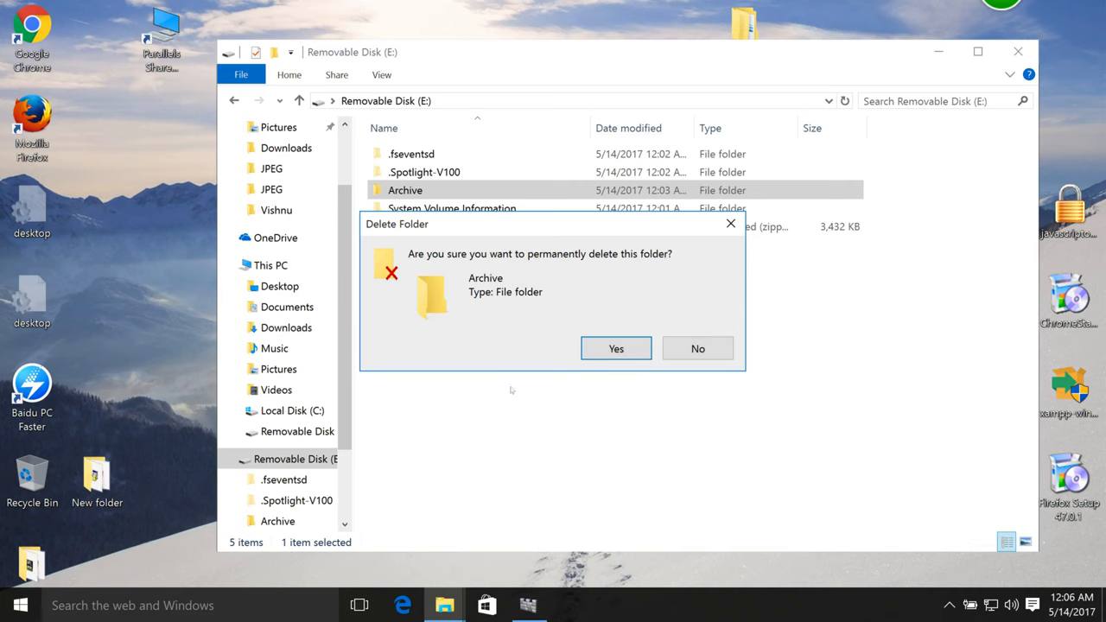
Step: Confirm deleting the Archive folder and extract the Archive zip onto Removable Disk (E:)
left_click(615, 348)
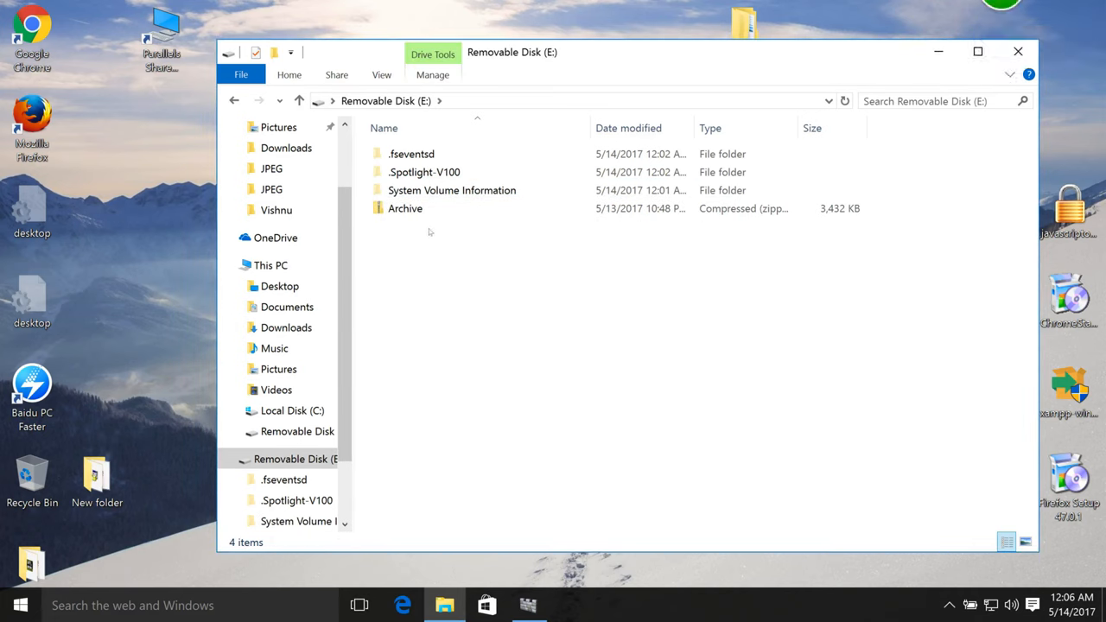
double_click(404, 208)
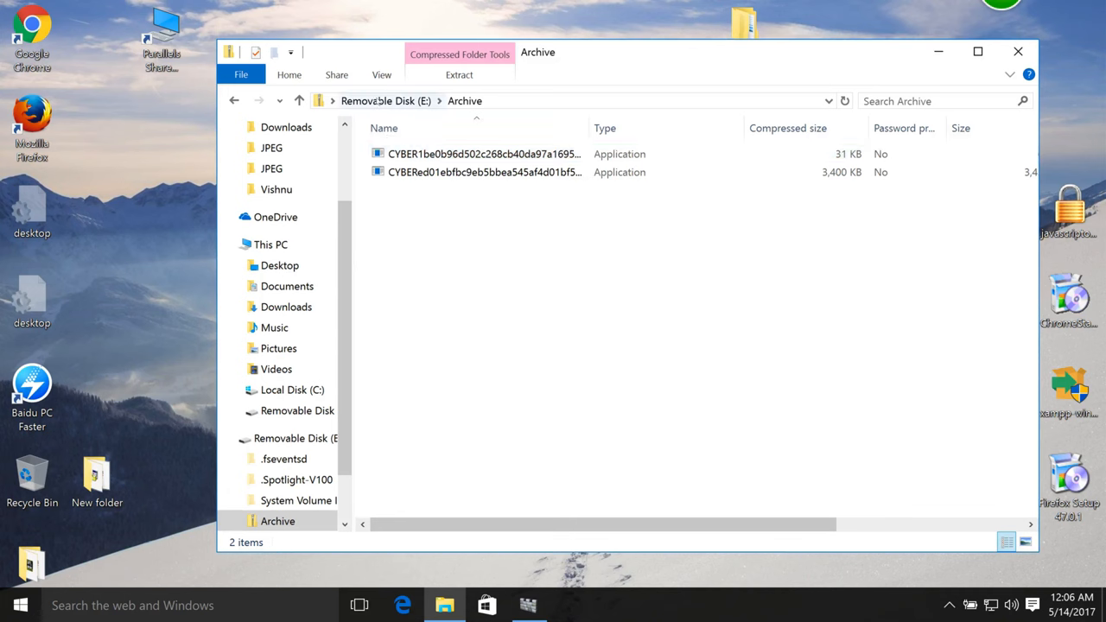
right_click(405, 208)
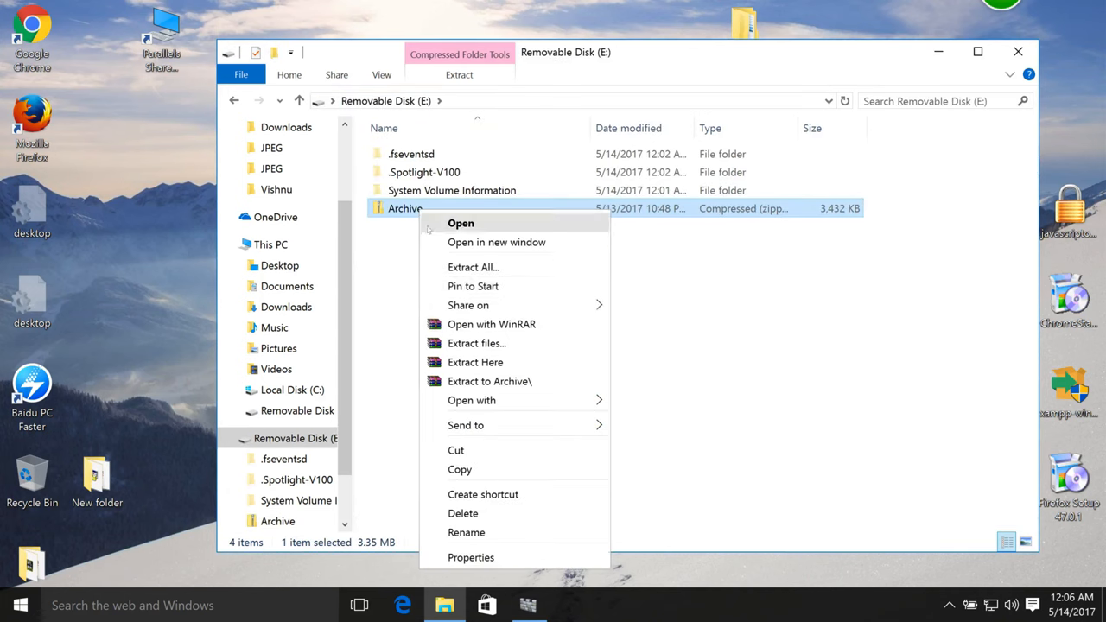
left_click(485, 362)
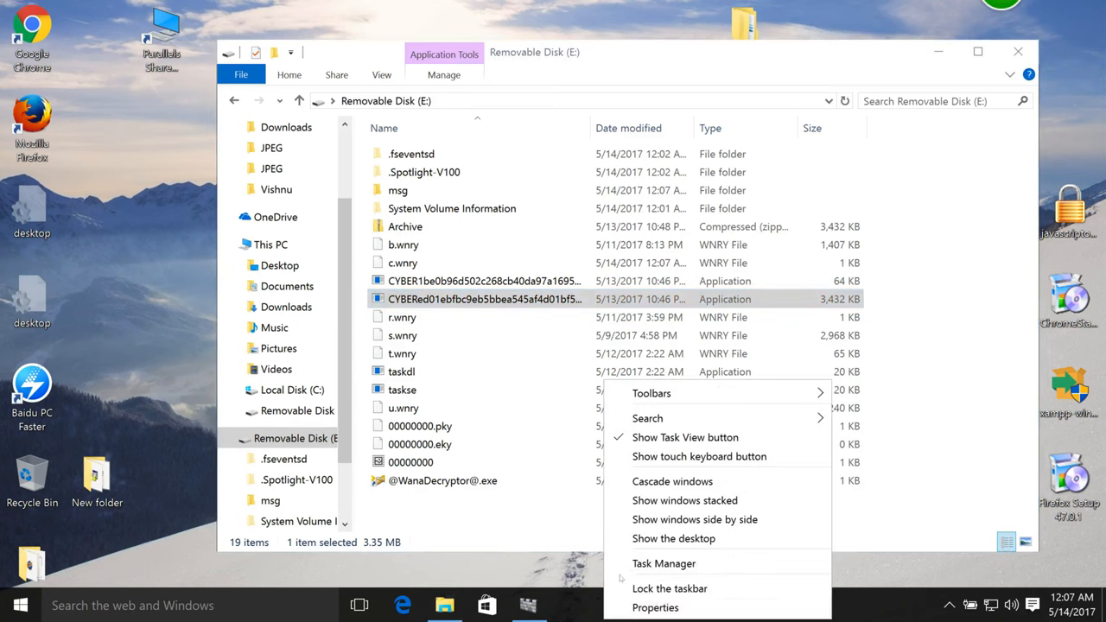
Step: Open Task Manager, glance at Performance, and return to Processes with DiskPart topping CPU
left_click(664, 563)
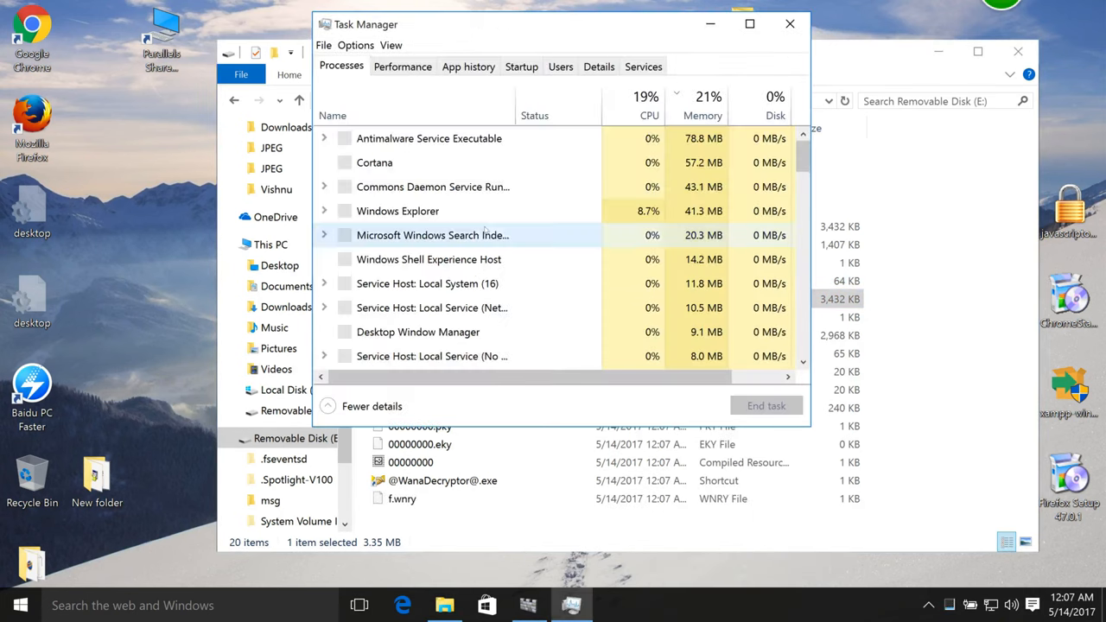
left_click(403, 67)
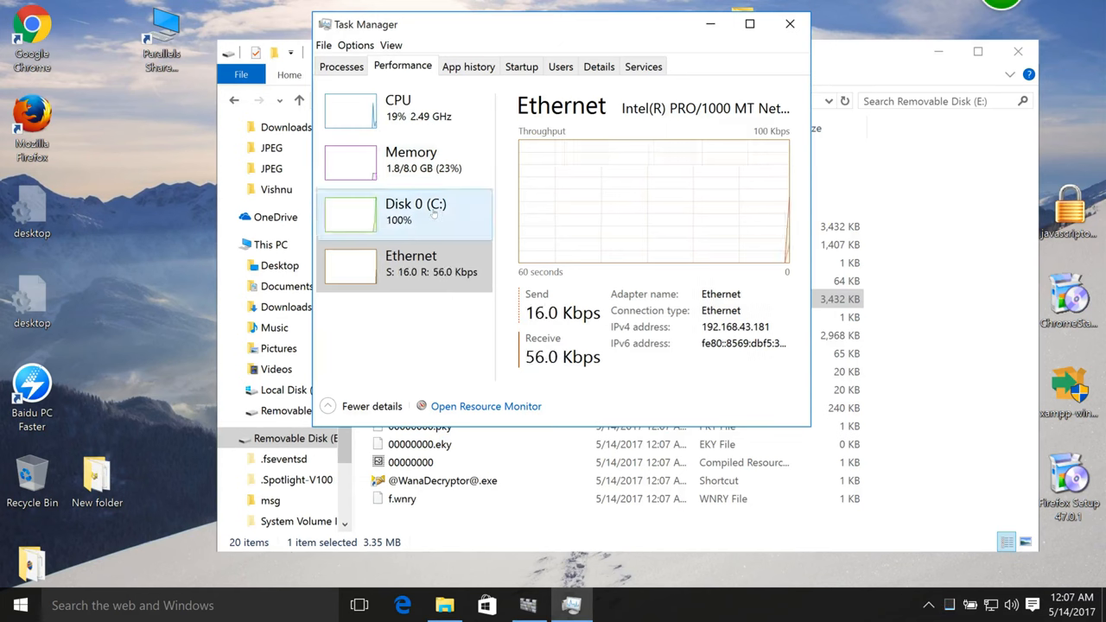
left_click(415, 211)
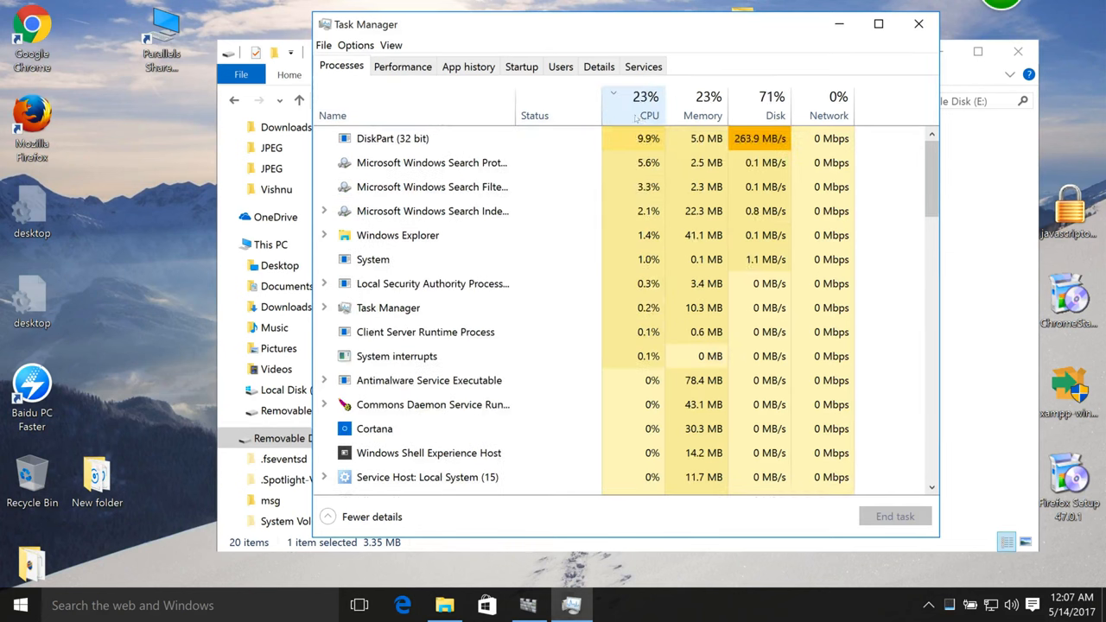
Step: Select the DiskPart process and view Disk 0 (C:) performance at 99% activity
left_click(392, 138)
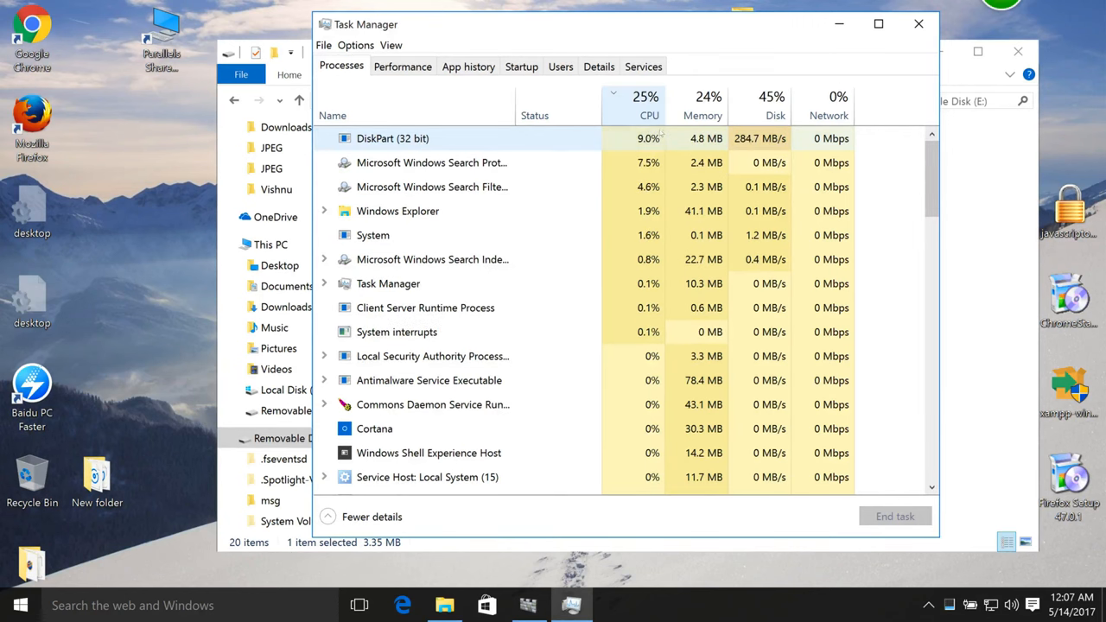
left_click(402, 66)
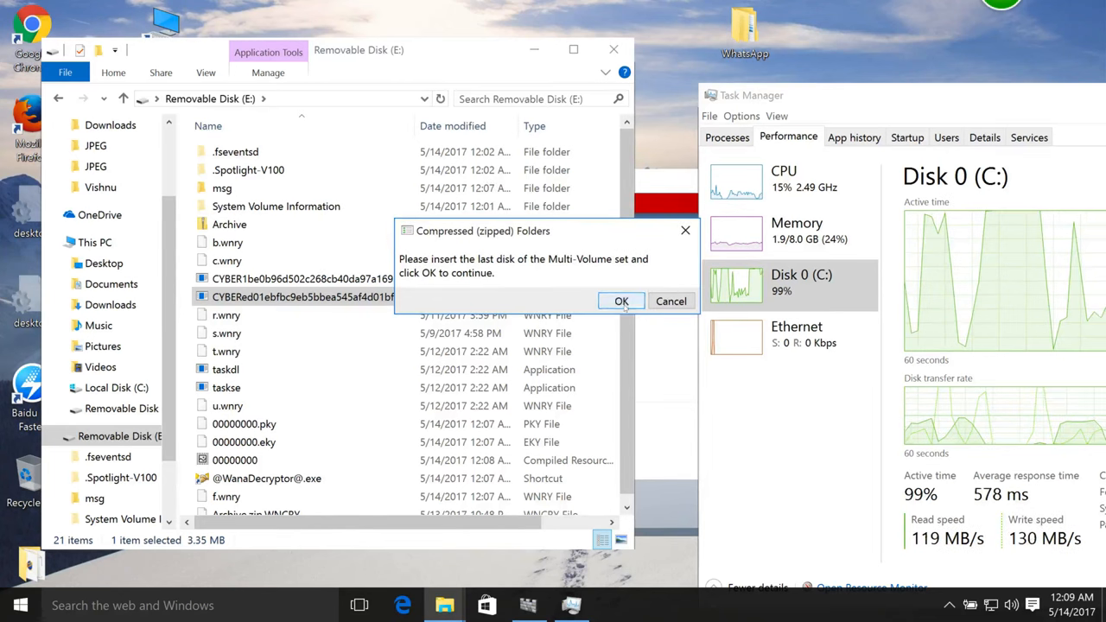
Step: Dismiss the insert-last-disk prompt and focus the Windows Defender status window
left_click(621, 301)
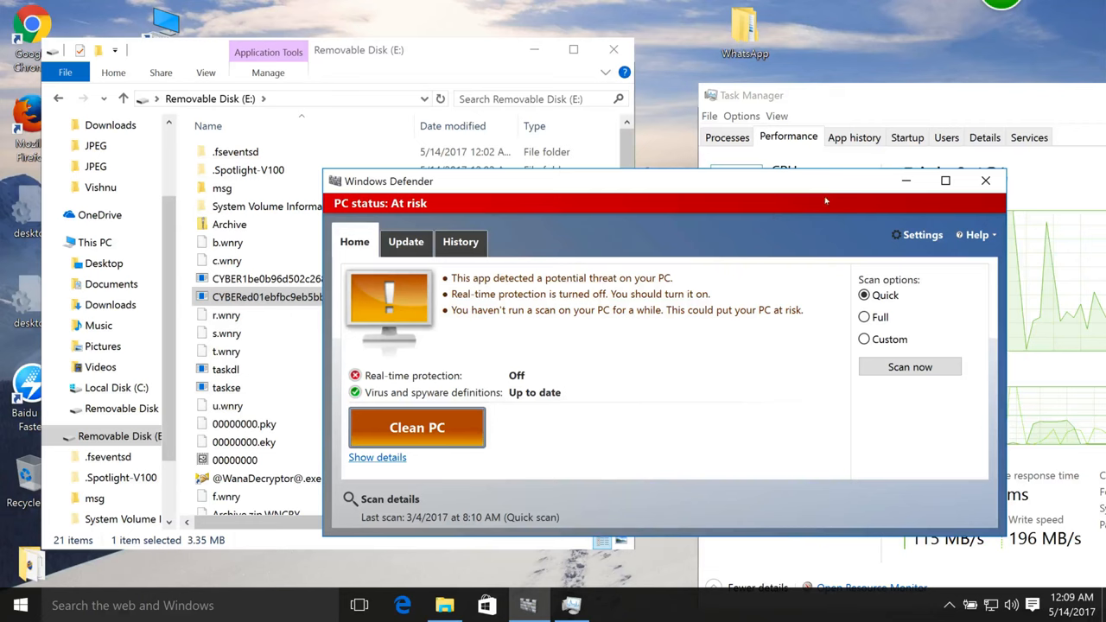
left_click(985, 181)
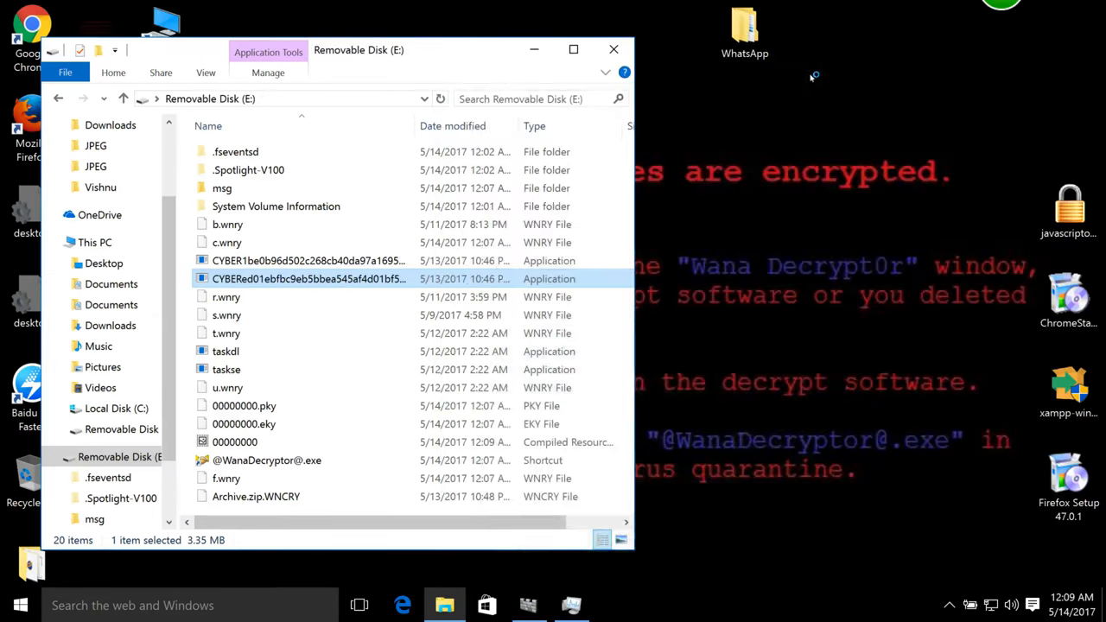
Step: Bring the Wana Decrypt0r 2.0 ransom window to the front on the desktop
left_click(613, 49)
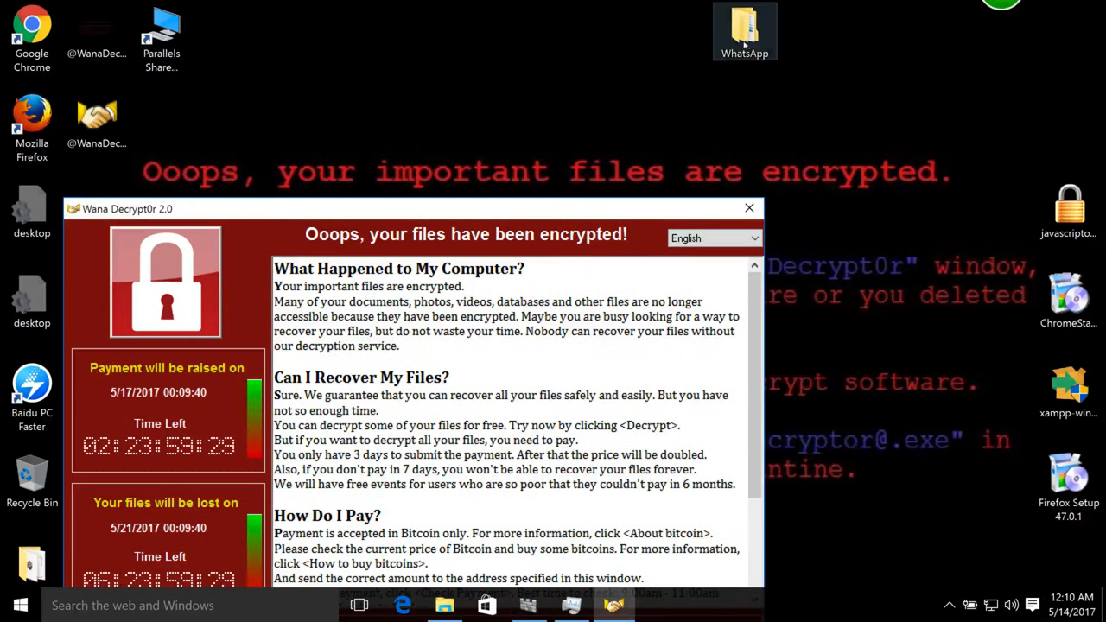
Step: Browse WhatsApp > Media > WallPaper, close it, then view the songs in New folder
double_click(744, 30)
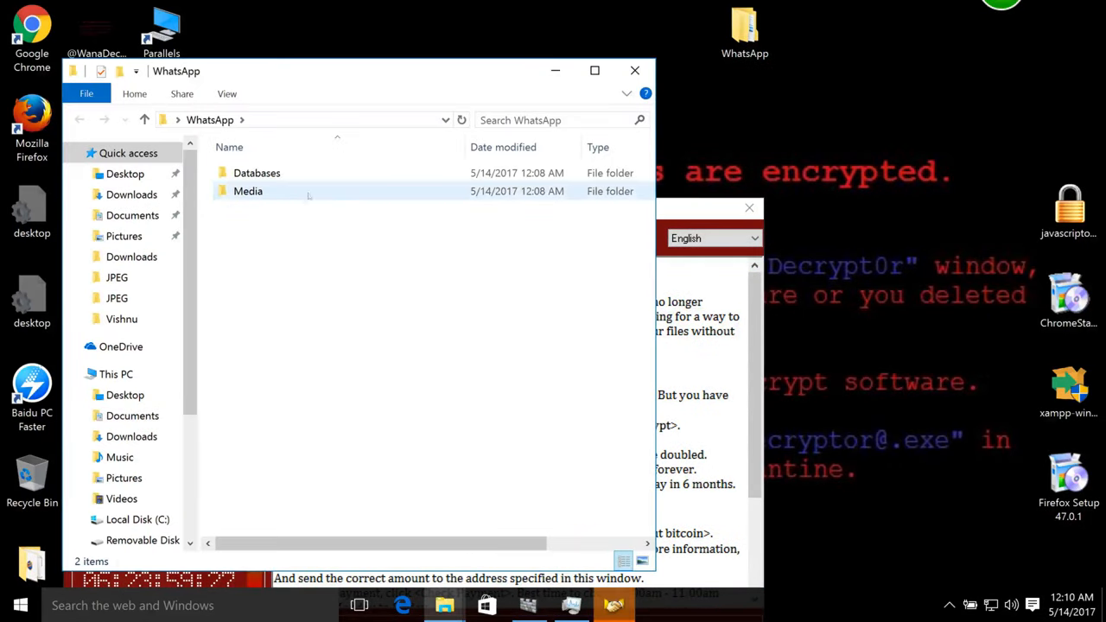
double_click(248, 190)
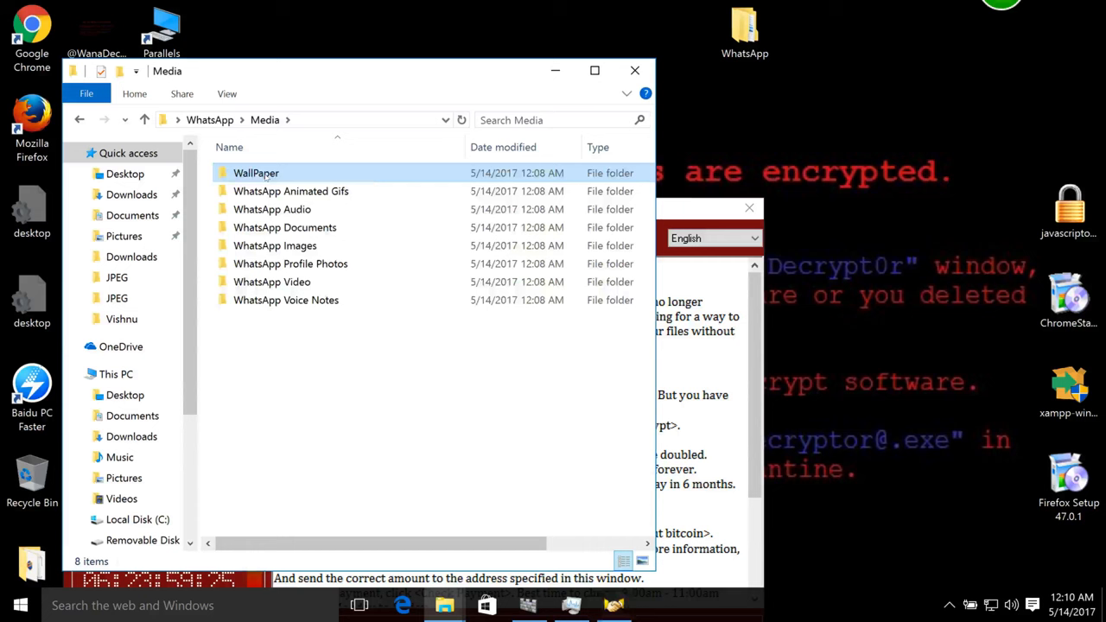
double_click(256, 173)
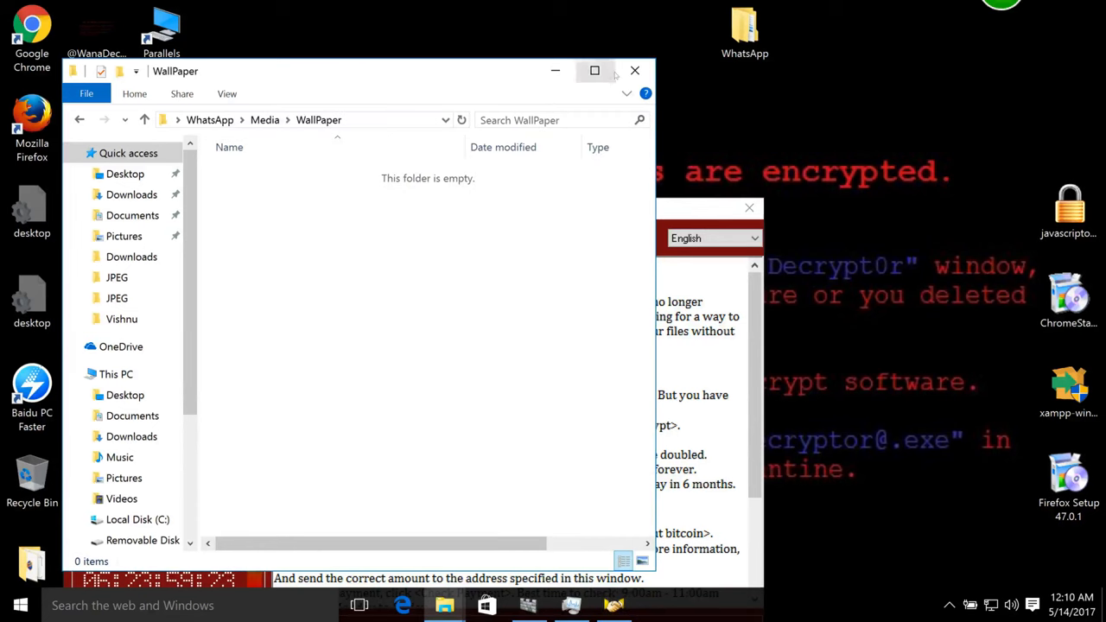
left_click(635, 70)
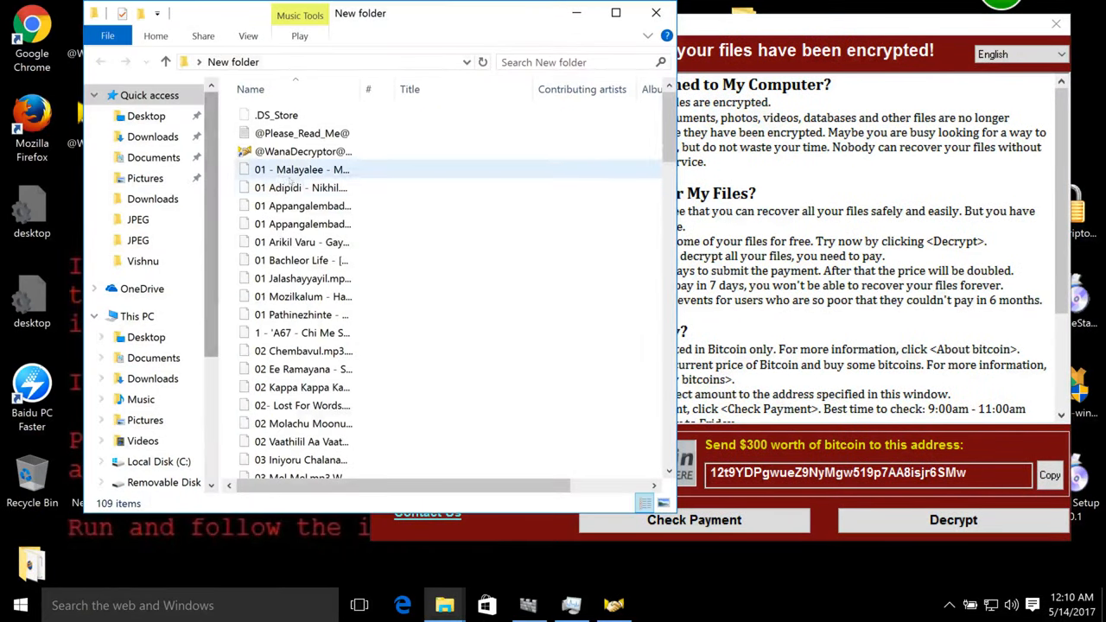
left_click(302, 223)
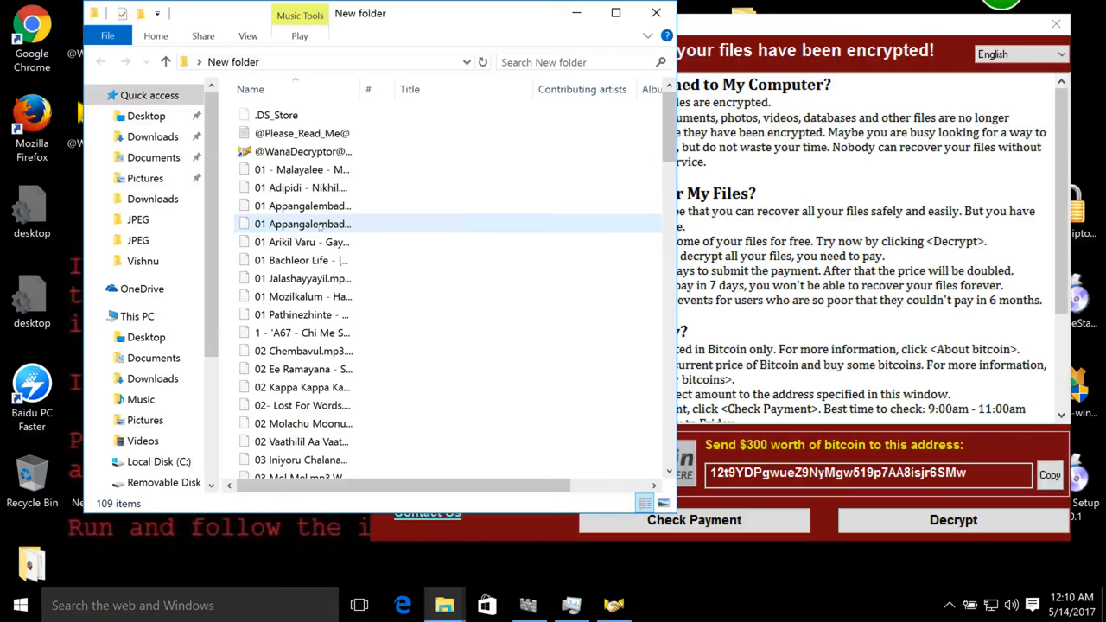
left_click(301, 169)
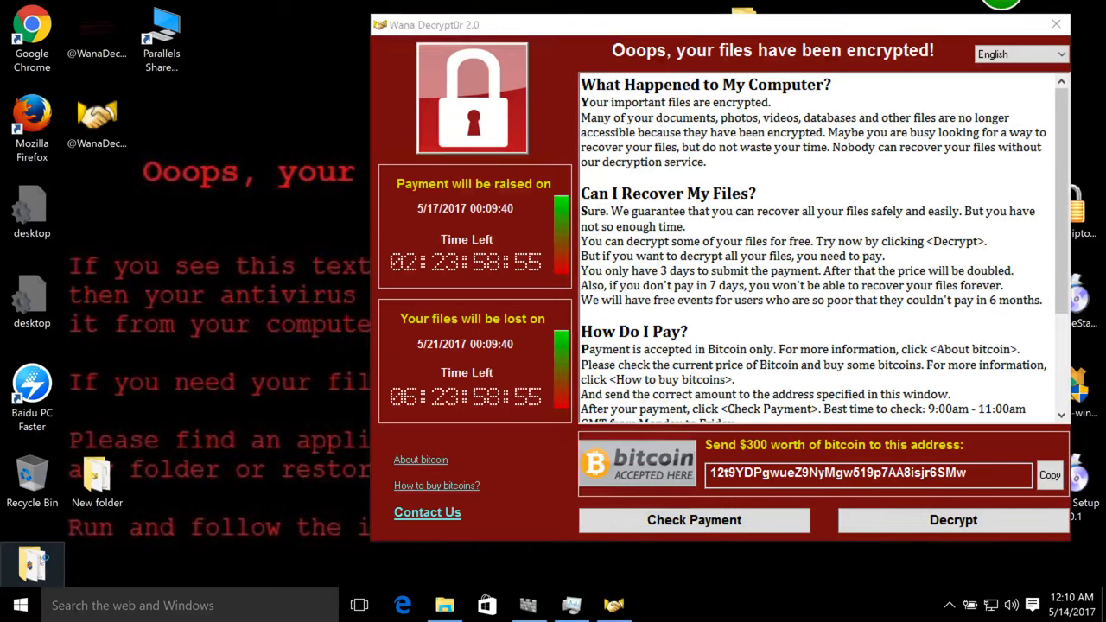
Step: Reopen File Explorer on Removable Disk (E:) and browse to Local Disk (C:)
left_click(444, 604)
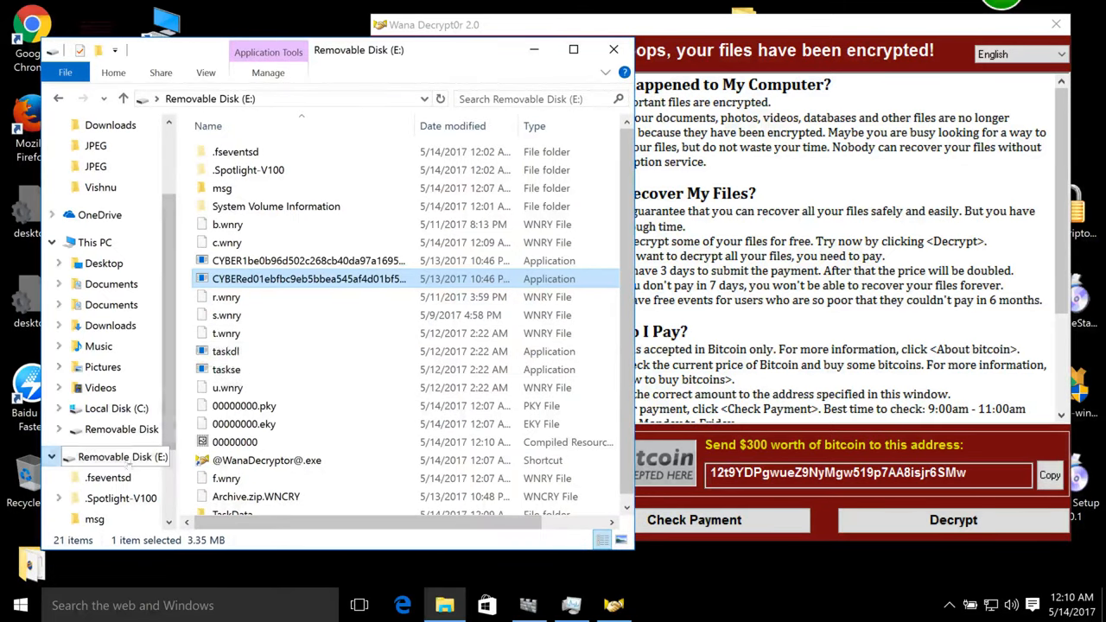
left_click(116, 408)
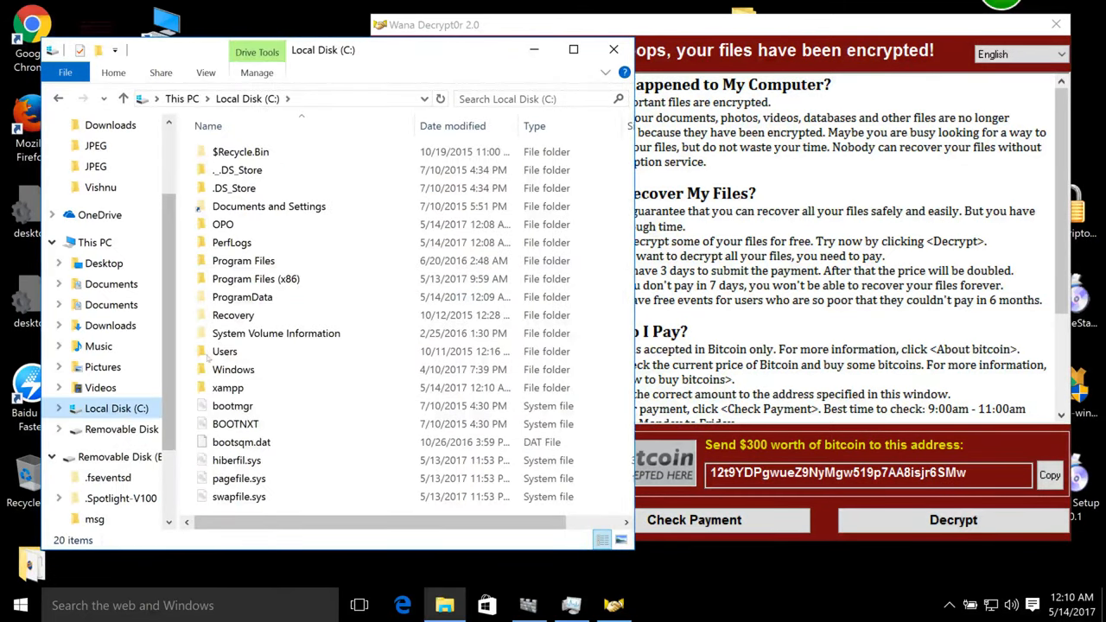
left_click(256, 278)
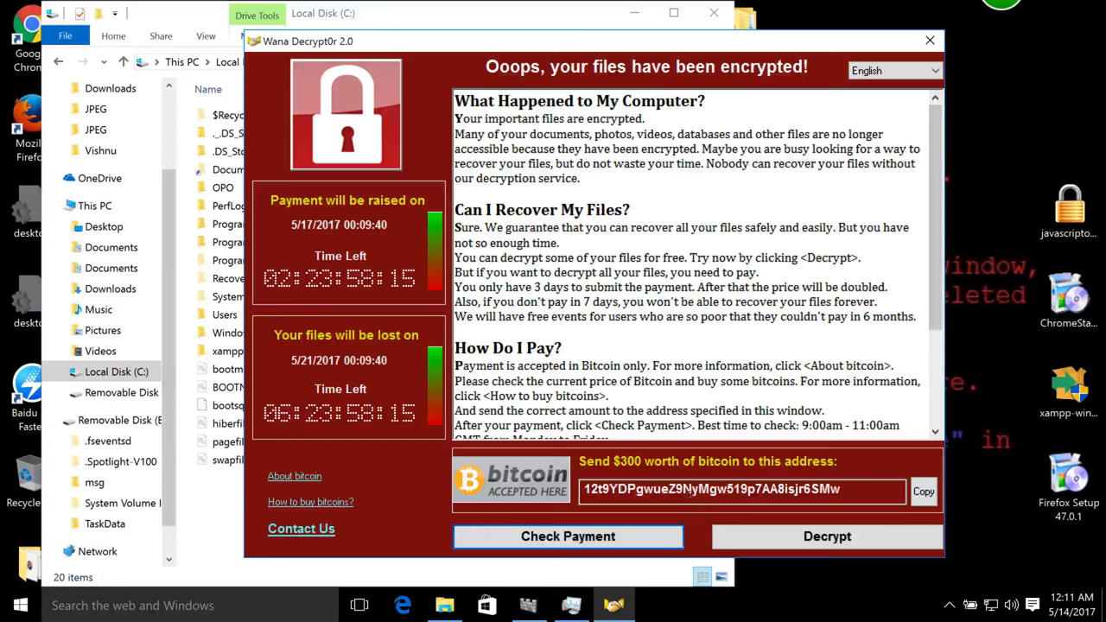
Step: Select the whole bitcoin address in Wana Decrypt0r, then dismiss the ransom window
triple_click(711, 489)
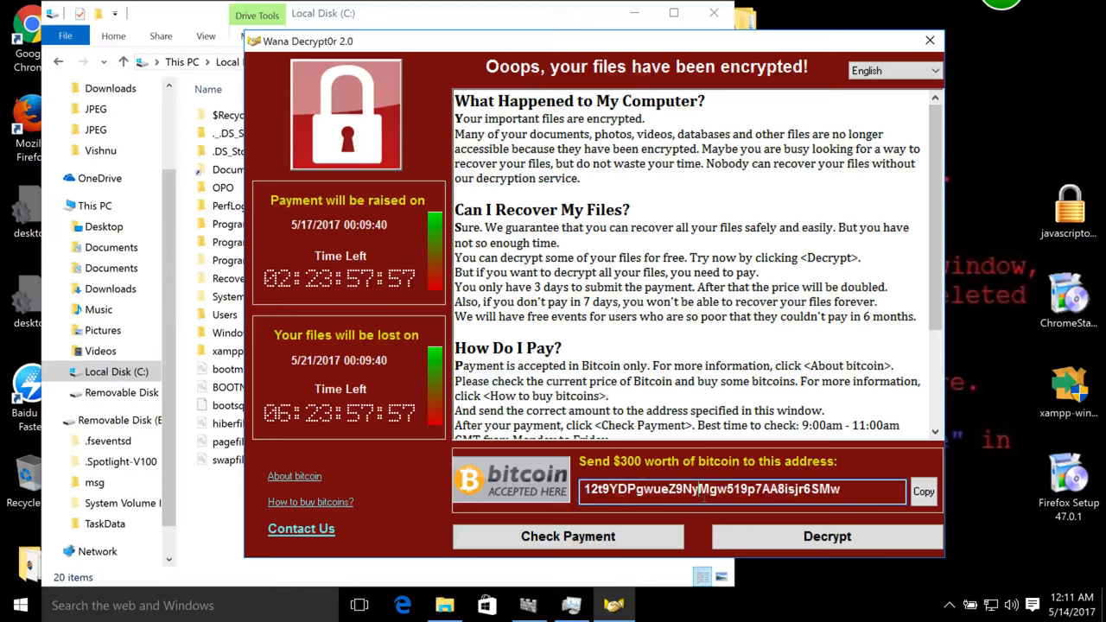
mouse_move(719, 450)
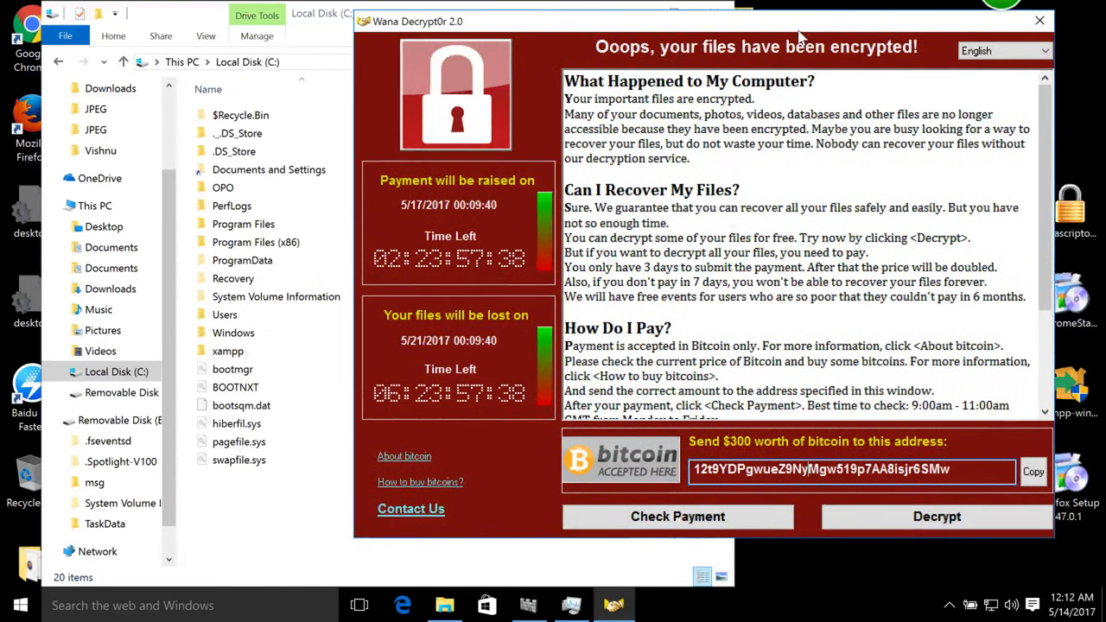
left_click(571, 604)
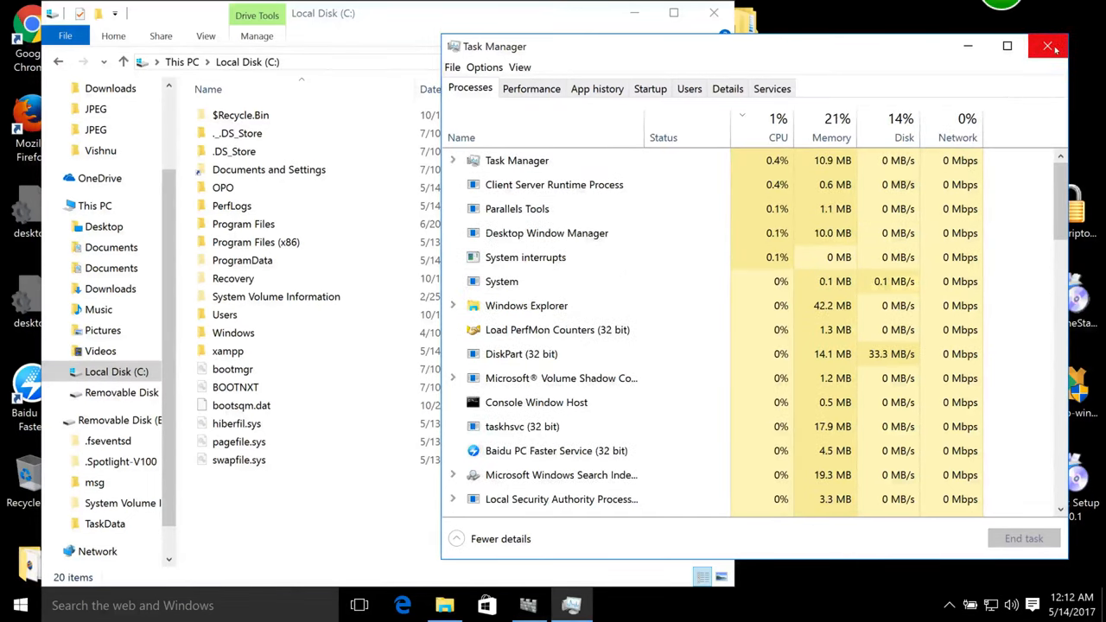
Step: Close Task Manager and the Local Disk (C:) window, exposing the ransom wallpaper
left_click(1048, 46)
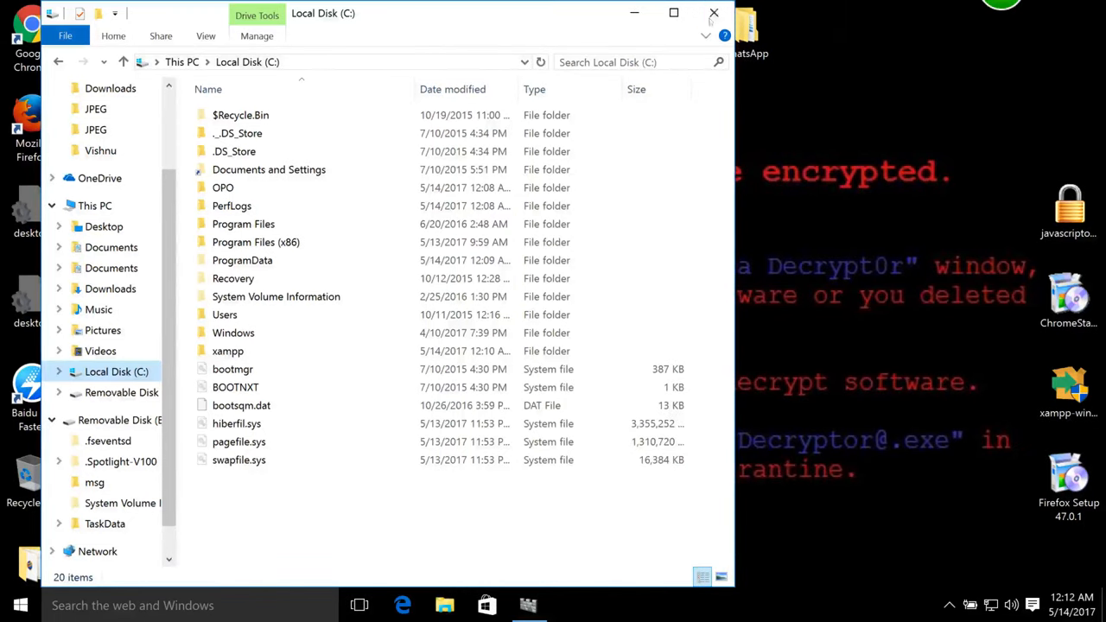
left_click(712, 13)
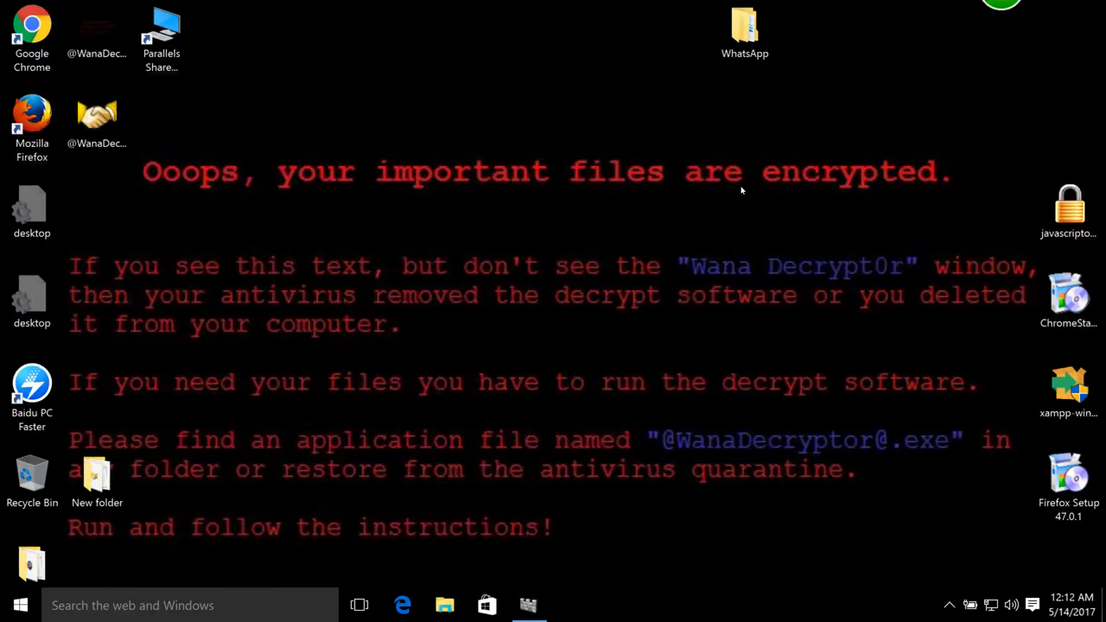
mouse_move(920, 194)
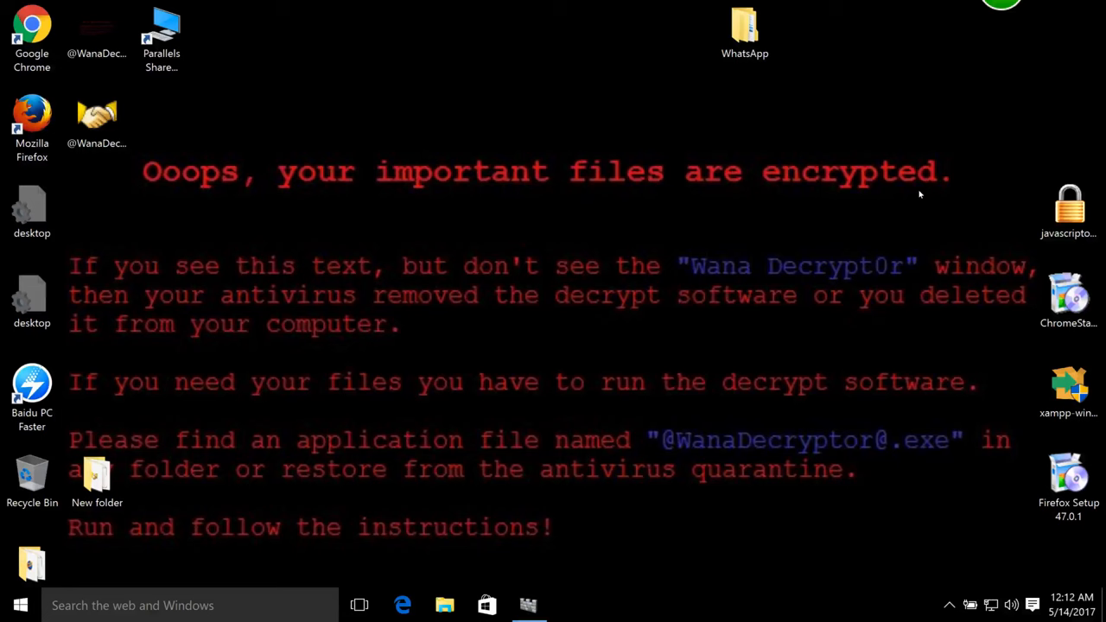
mouse_move(702, 240)
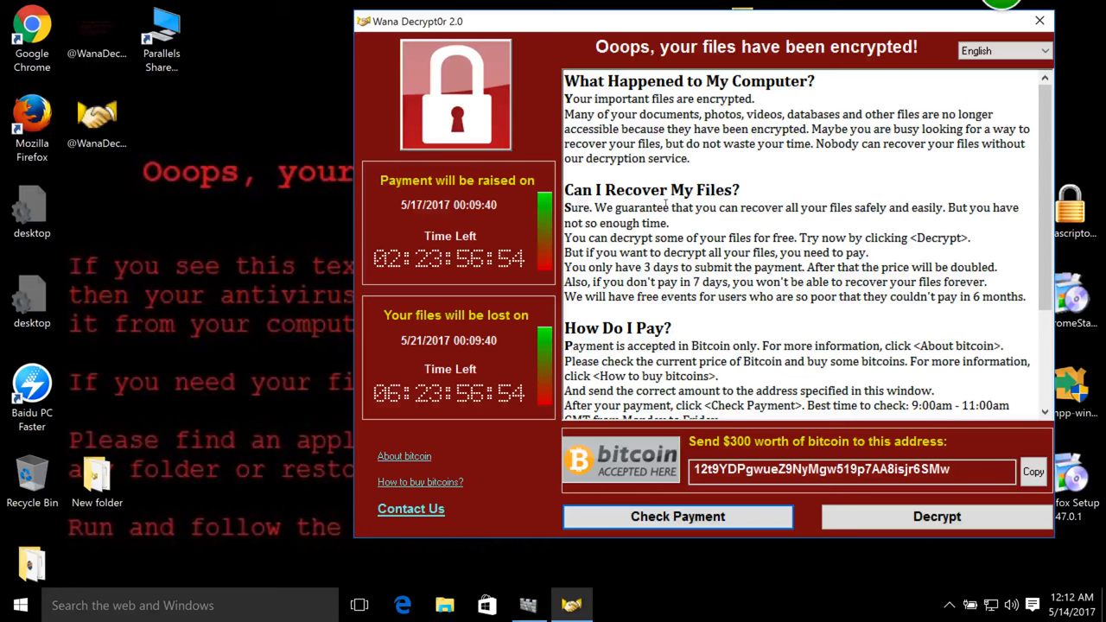
double_click(634, 189)
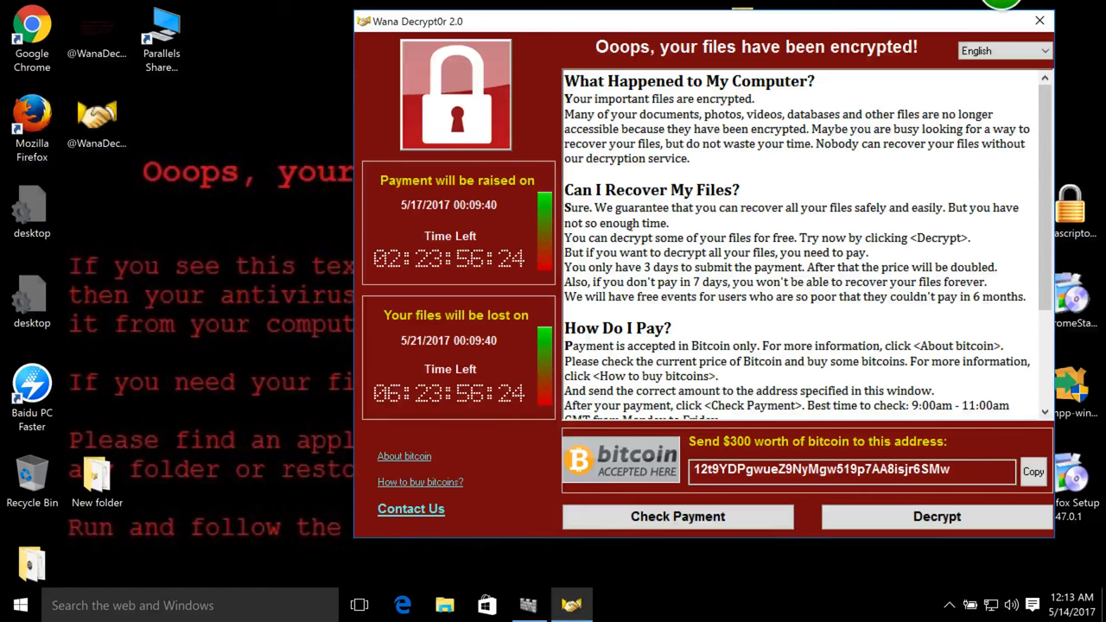
double_click(619, 223)
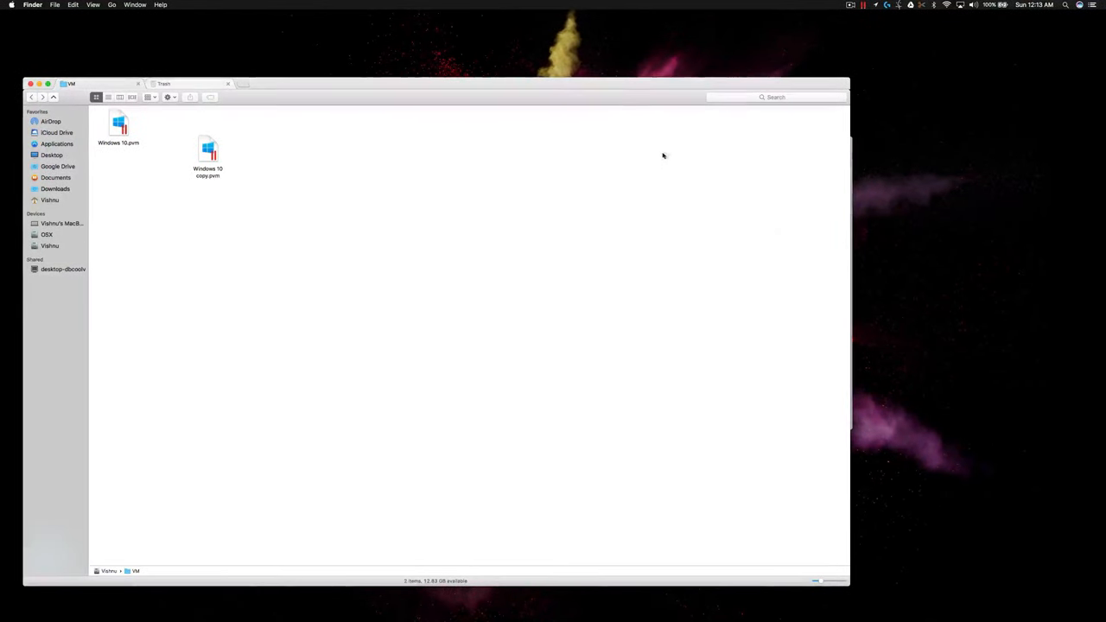
Step: Leave the virtual machine to view the Mac's VM folder holding both Windows 10 files
left_click(849, 5)
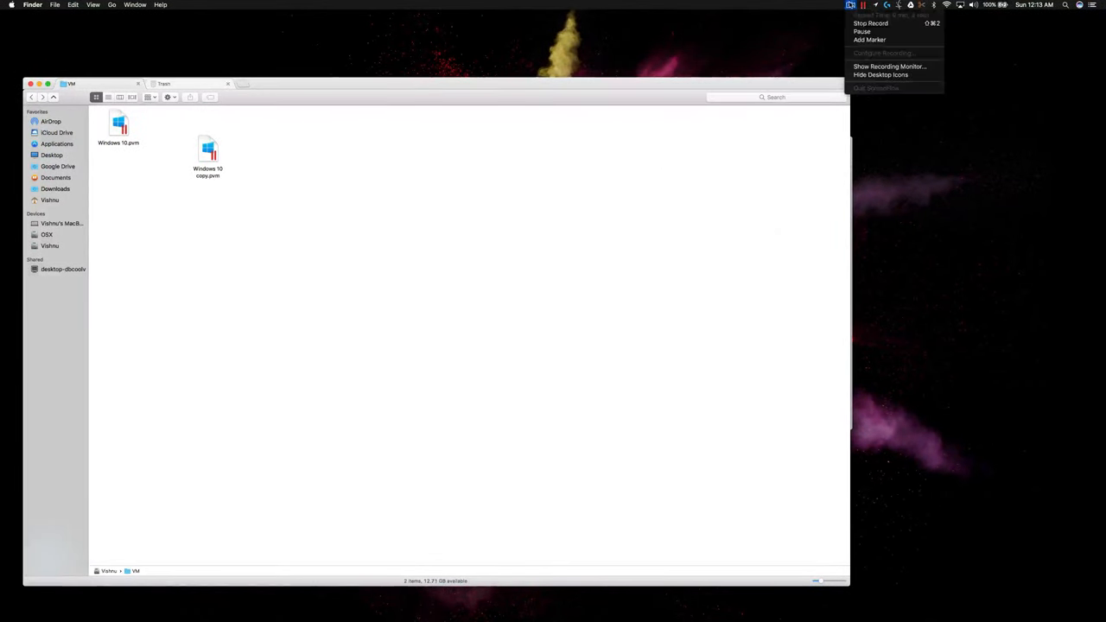